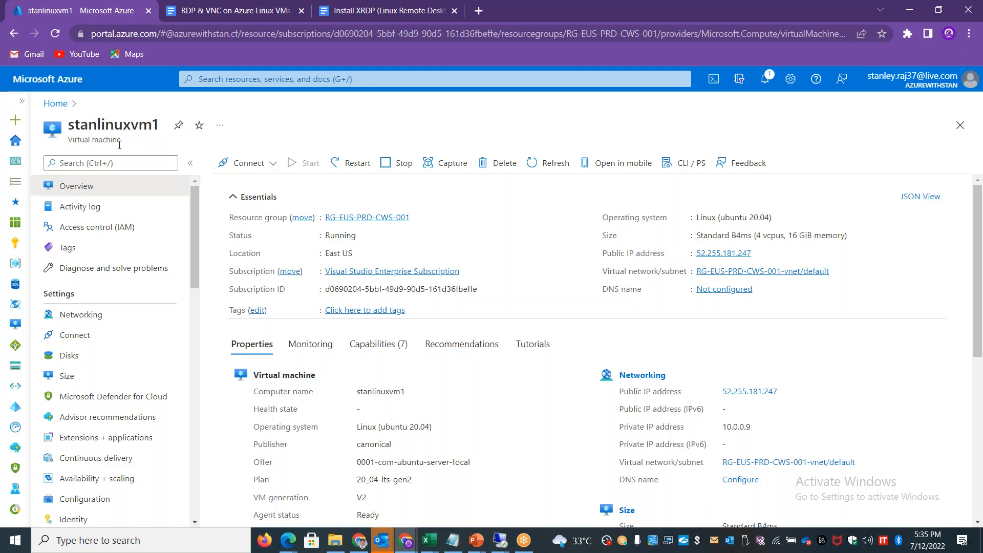
{"action": "mouse_move", "coordinate": [203, 209]}
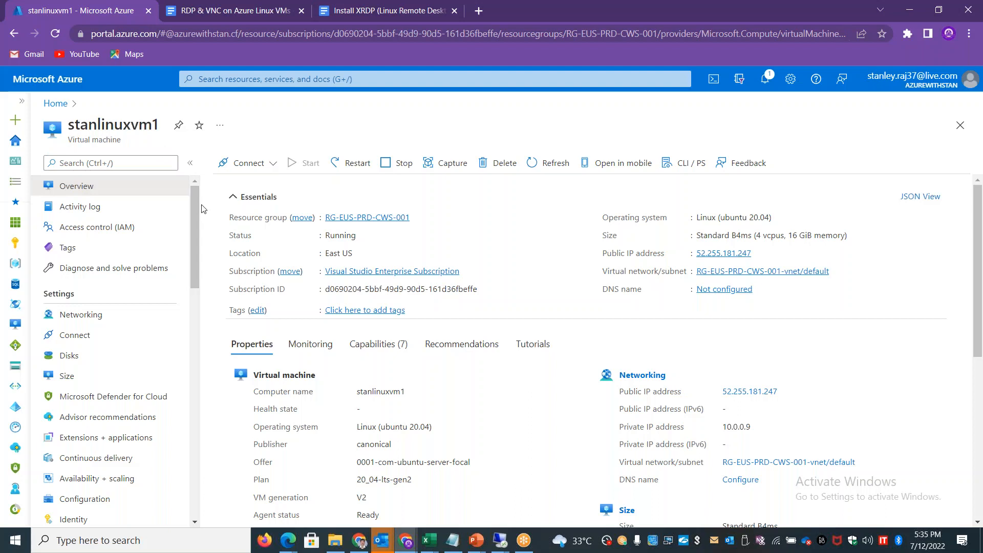
{"action": "mouse_move", "coordinate": [333, 126]}
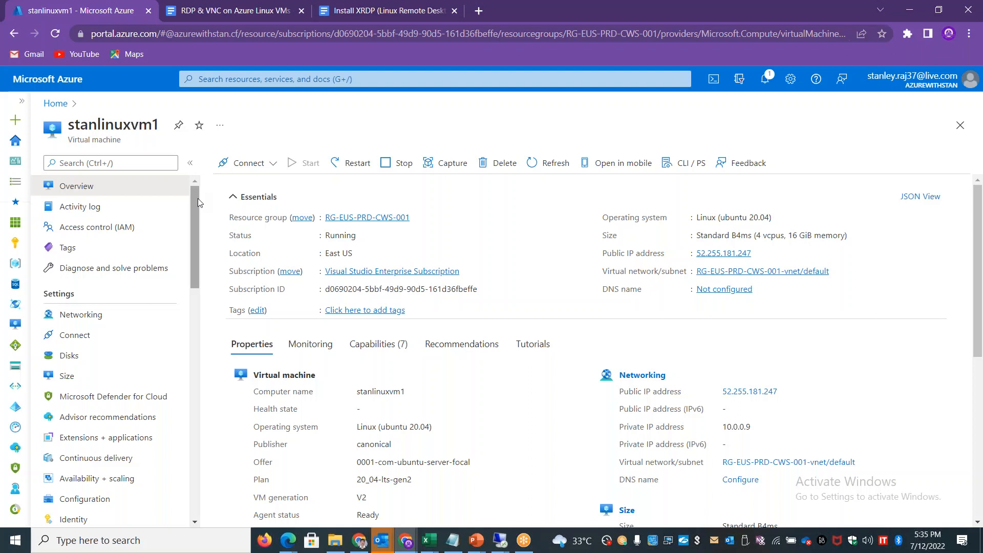
Step: Connect Secure Shell to stanlinuxvm1's public IP, log in and become root with sudo su
{"action": "scroll", "scroll_direction": "down", "scroll_amount": 3}
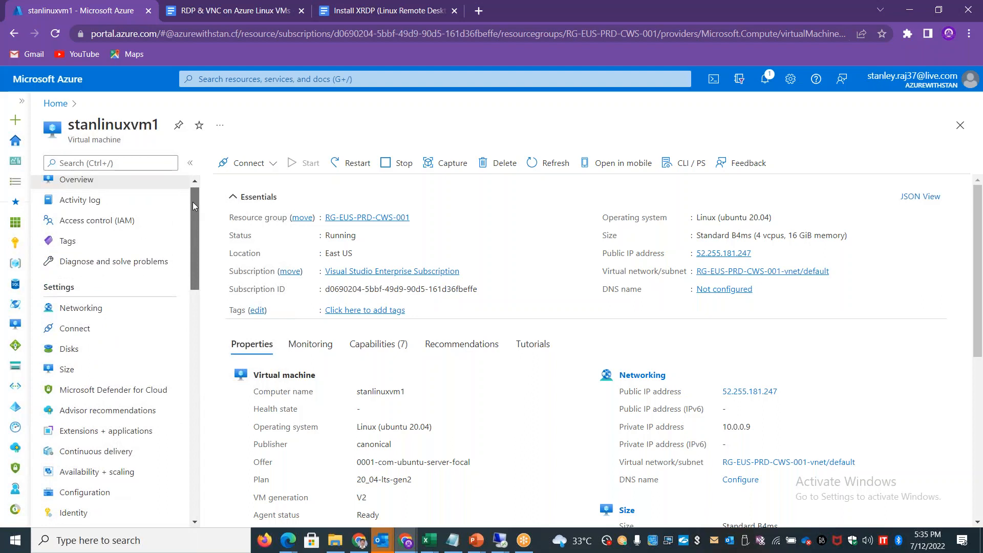
{"action": "scroll", "scroll_direction": "down", "scroll_amount": 3}
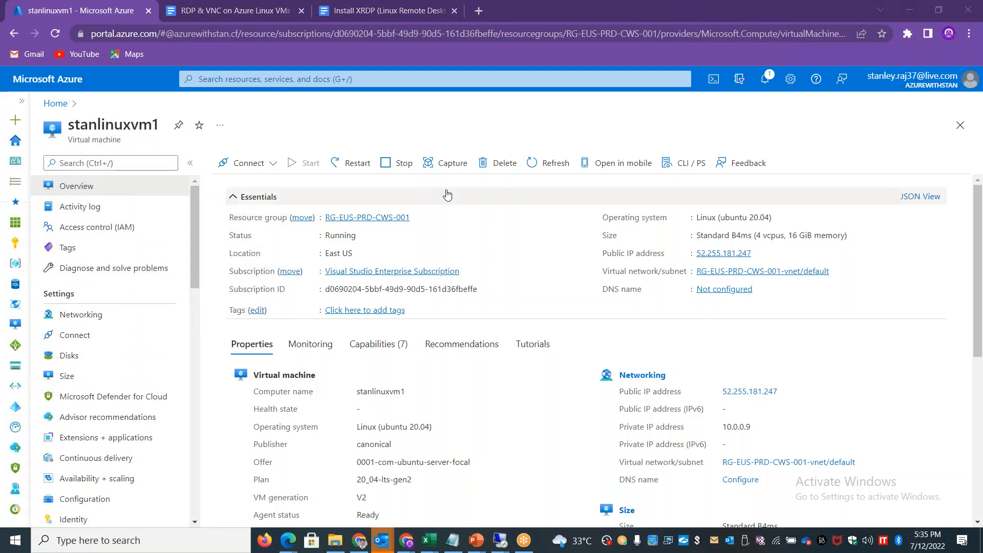
{"action": "left_click", "coordinate": [247, 163]}
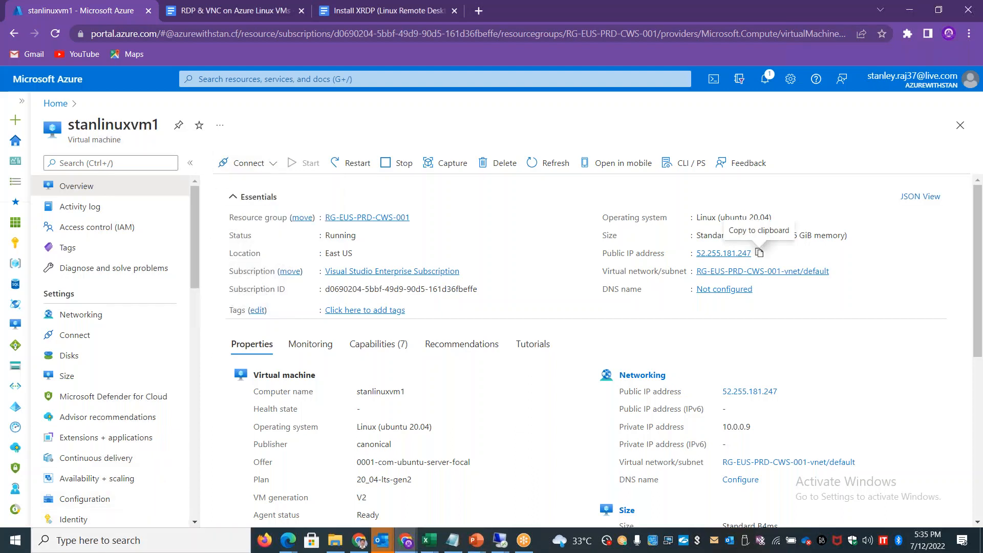
{"action": "mouse_move", "coordinate": [909, 45]}
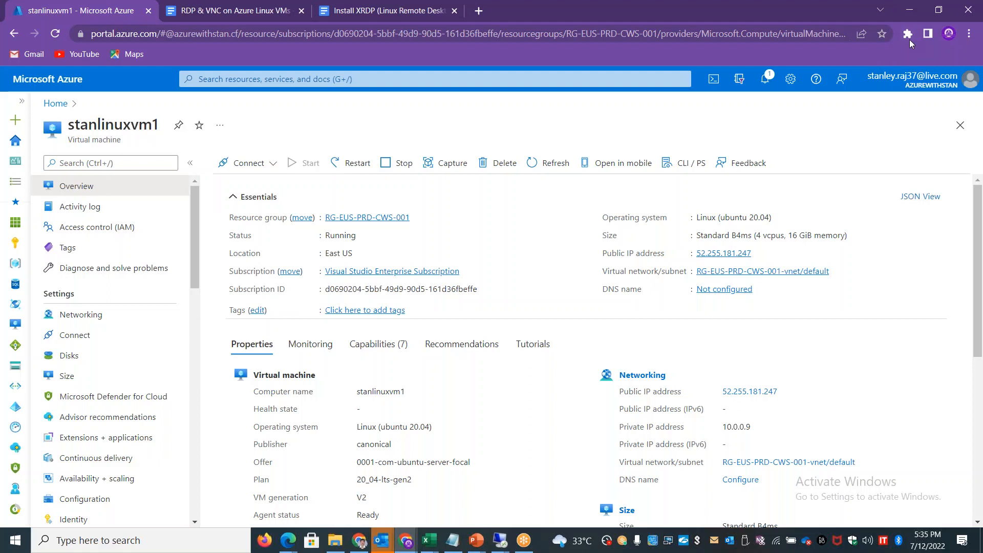
{"action": "left_click", "coordinate": [907, 33]}
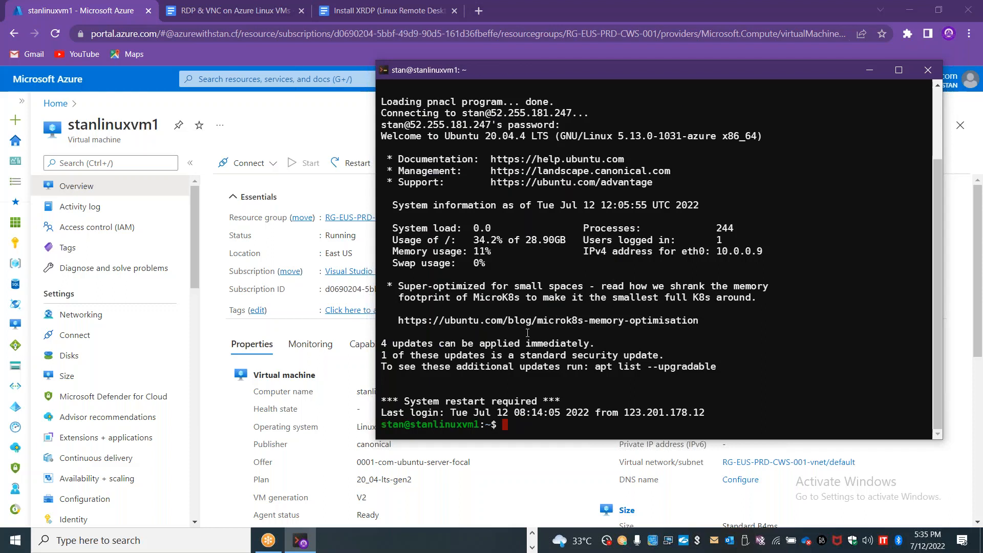
{"action": "type", "text": "sudo su"}
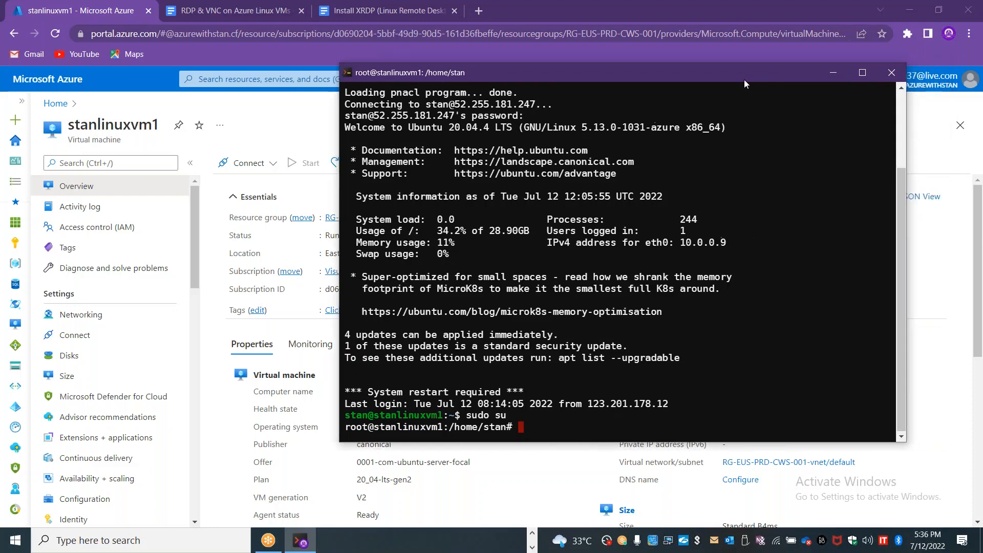
{"action": "left_click", "coordinate": [890, 73]}
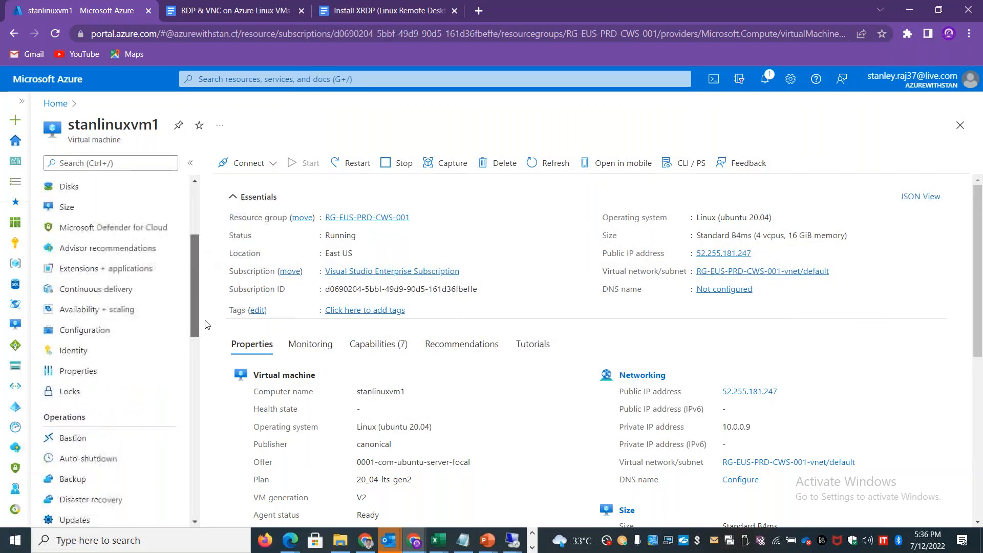
Step: Reach Serial console under Support + troubleshooting, bringing up the VM's root prompt
{"action": "scroll", "scroll_direction": "down", "scroll_amount": 3}
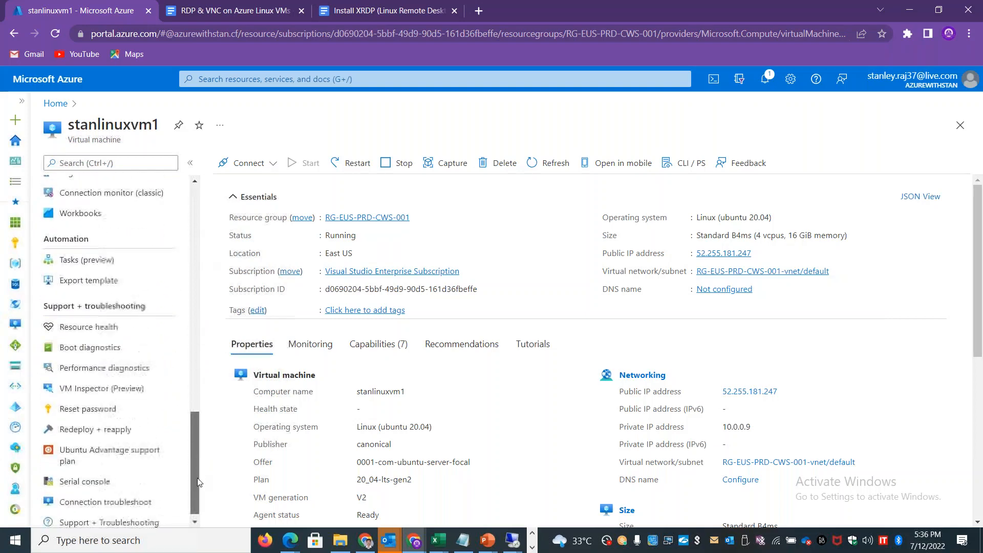
{"action": "left_click", "coordinate": [84, 481]}
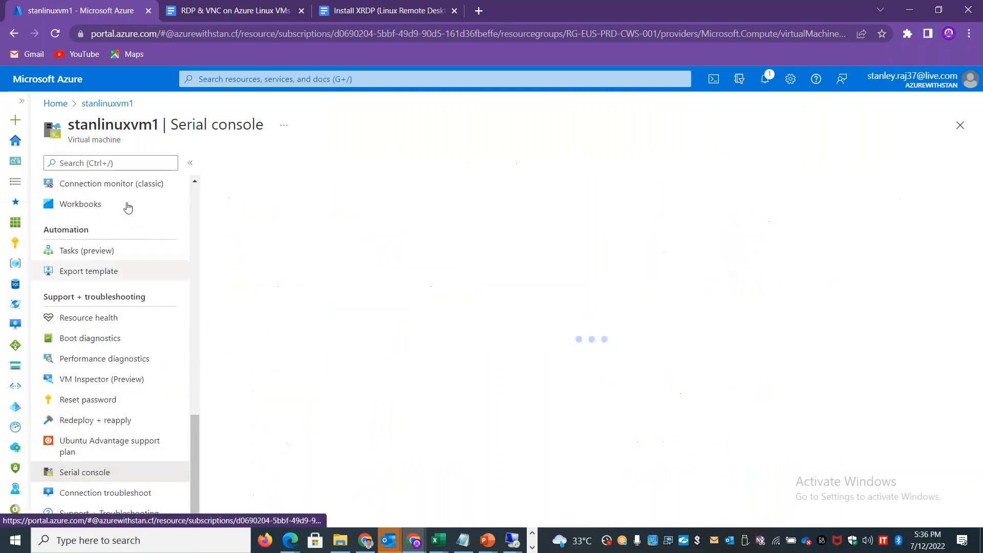
{"action": "left_click", "coordinate": [85, 472]}
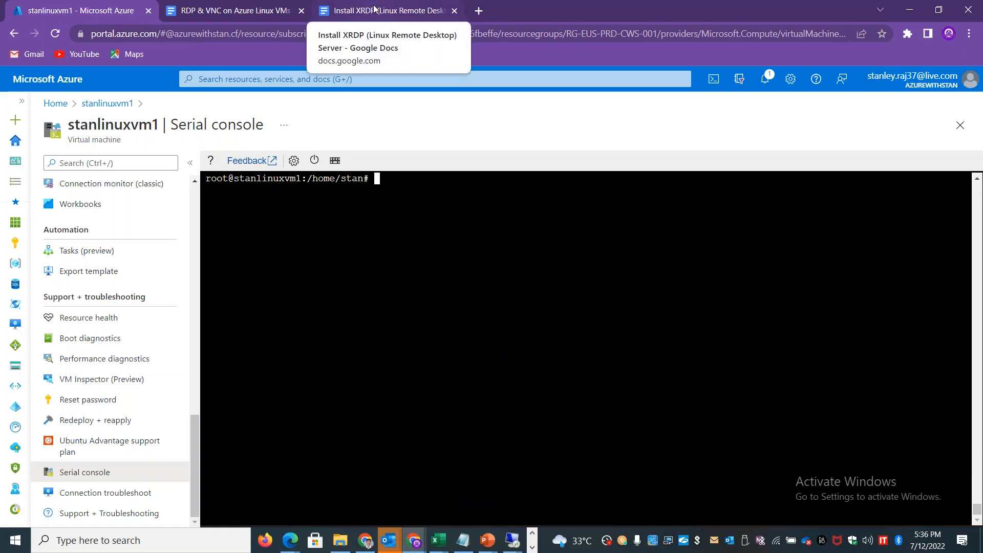
Step: Highlight GNOME as the desktop choice in the XRDP notes, glancing at the RDP & VNC doc
{"action": "left_click", "coordinate": [385, 11]}
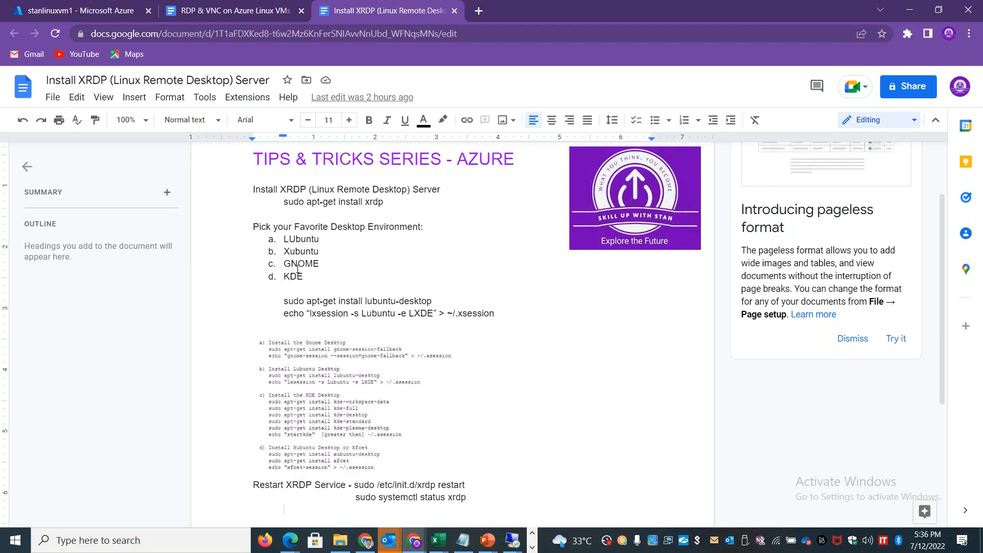
{"action": "double_click", "coordinate": [300, 263]}
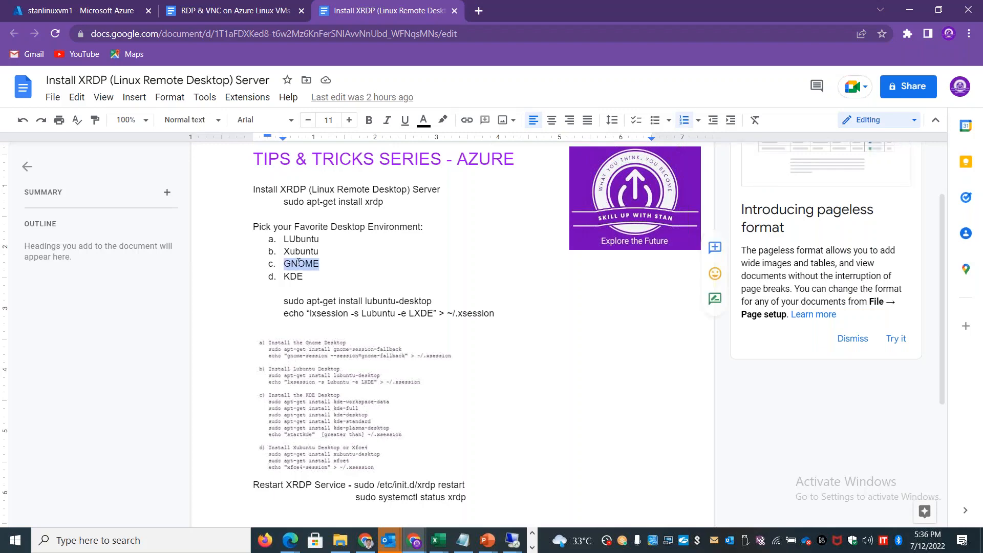
{"action": "double_click", "coordinate": [293, 276]}
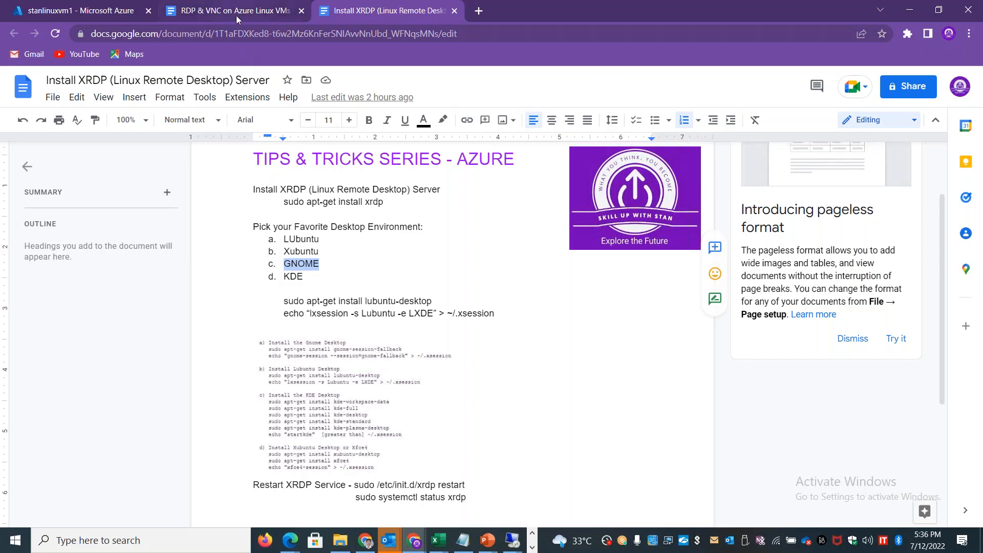
{"action": "left_click", "coordinate": [232, 11]}
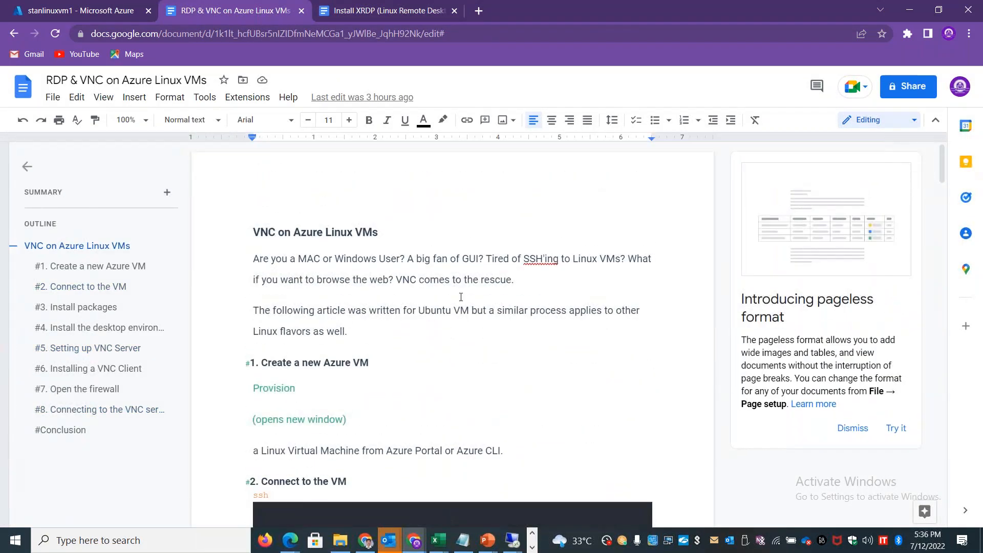
{"action": "scroll", "scroll_direction": "down", "scroll_amount": 3}
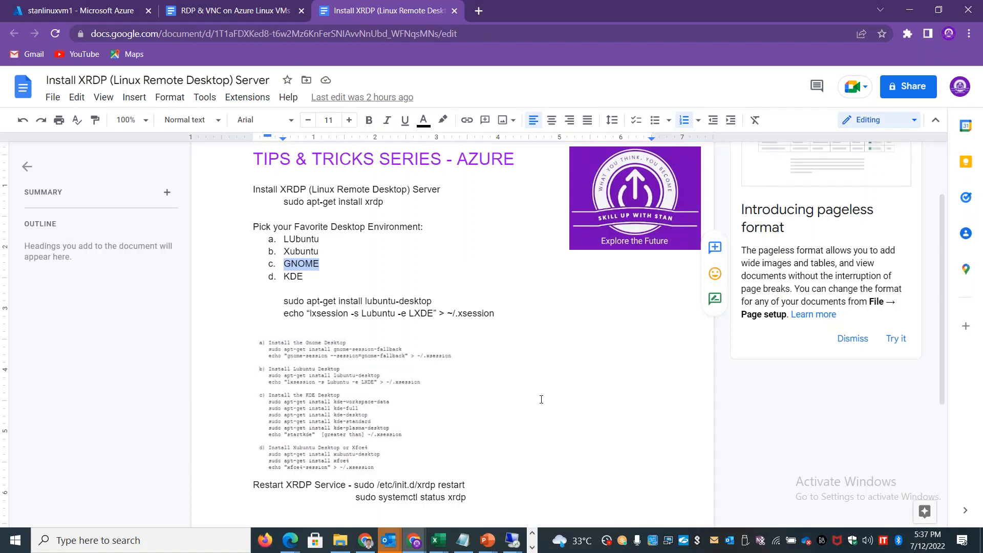
{"action": "mouse_move", "coordinate": [492, 343]}
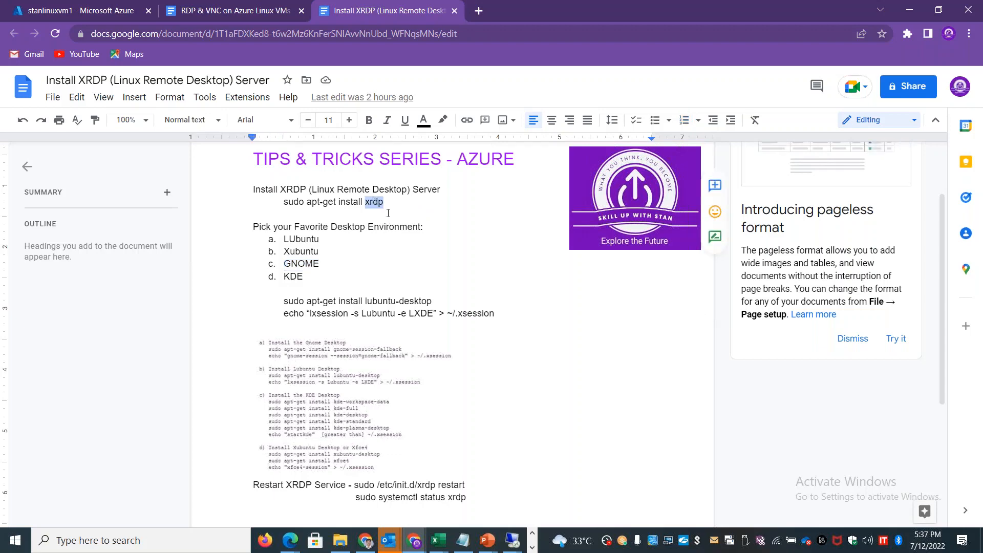
{"action": "left_click", "coordinate": [376, 201]}
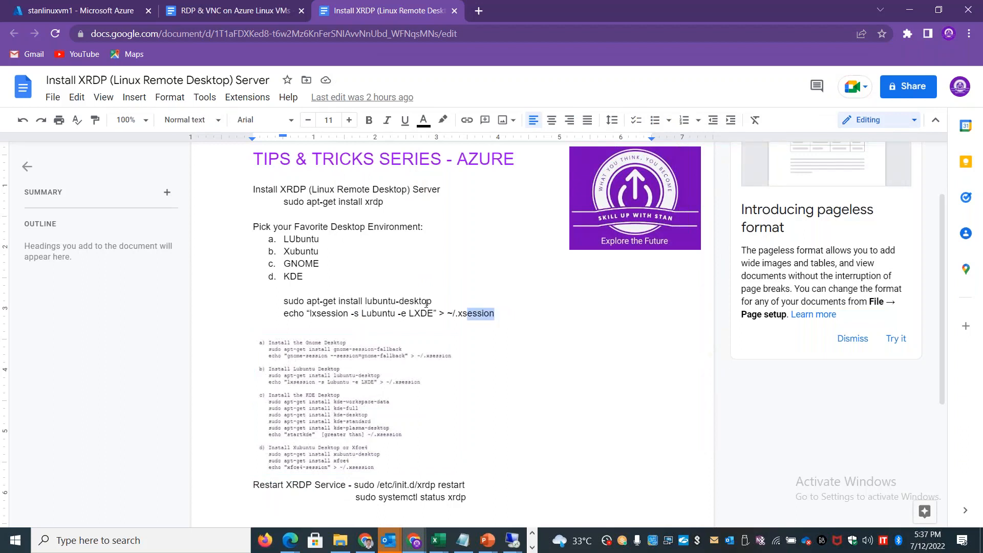
{"action": "left_click_drag", "start_coordinate": [283, 301], "coordinate": [495, 313]}
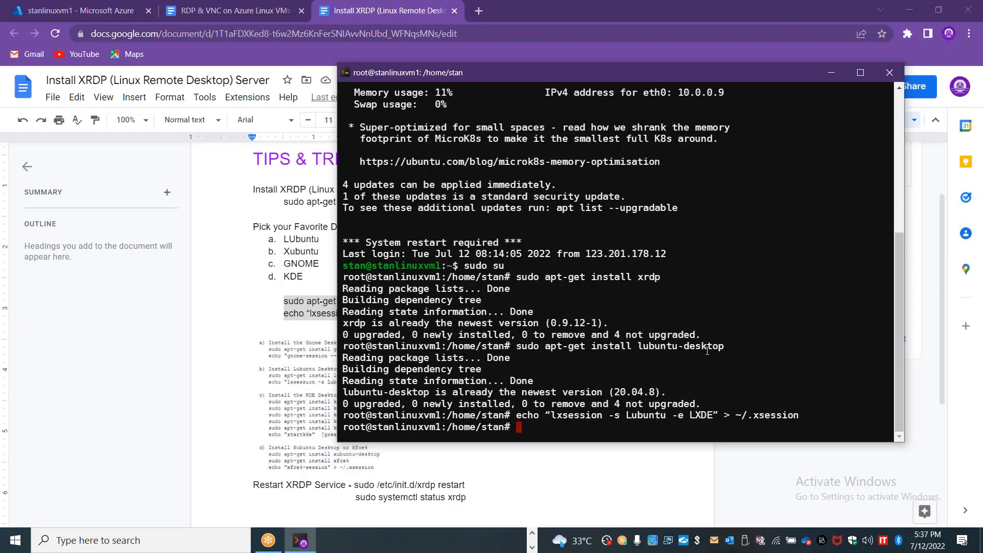
{"action": "mouse_move", "coordinate": [665, 292]}
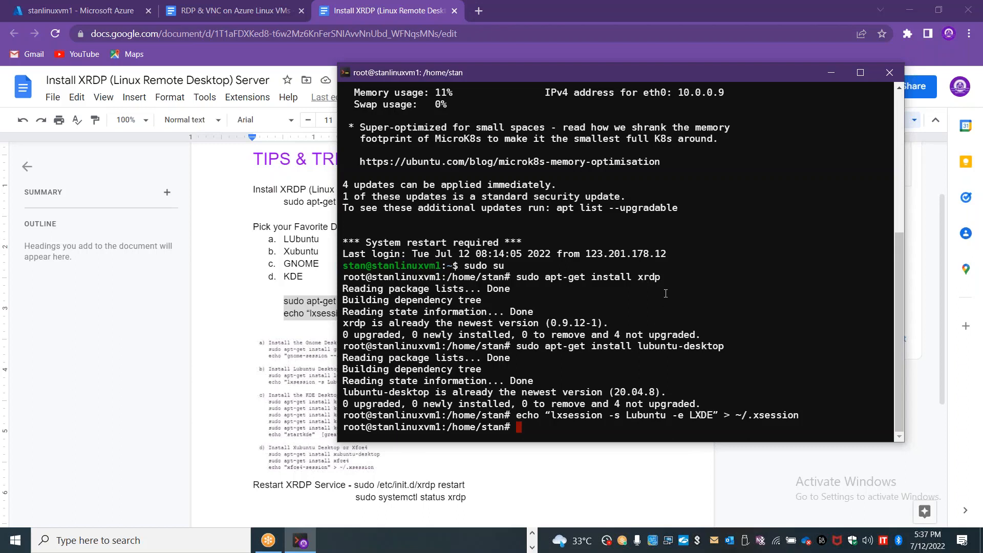
{"action": "mouse_move", "coordinate": [569, 355]}
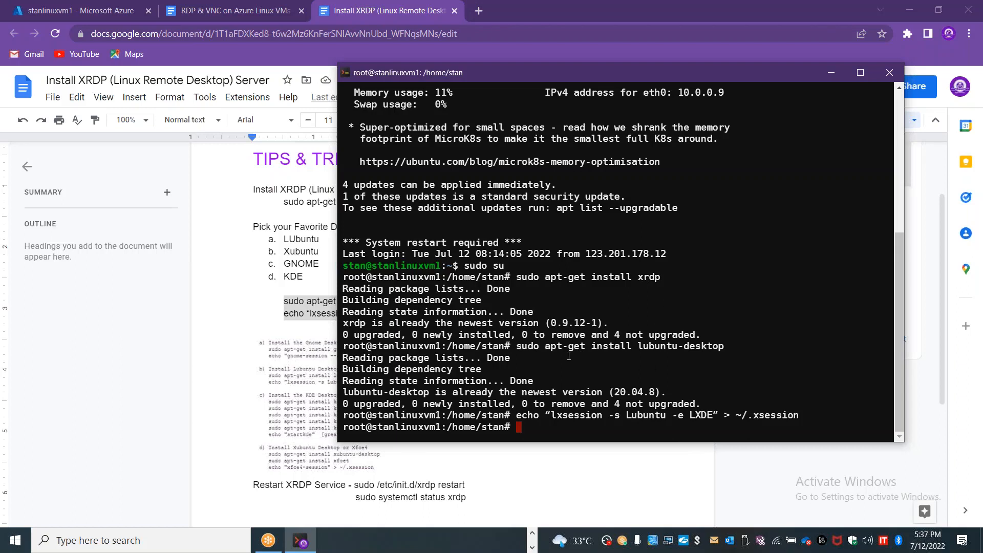
{"action": "mouse_move", "coordinate": [220, 343]}
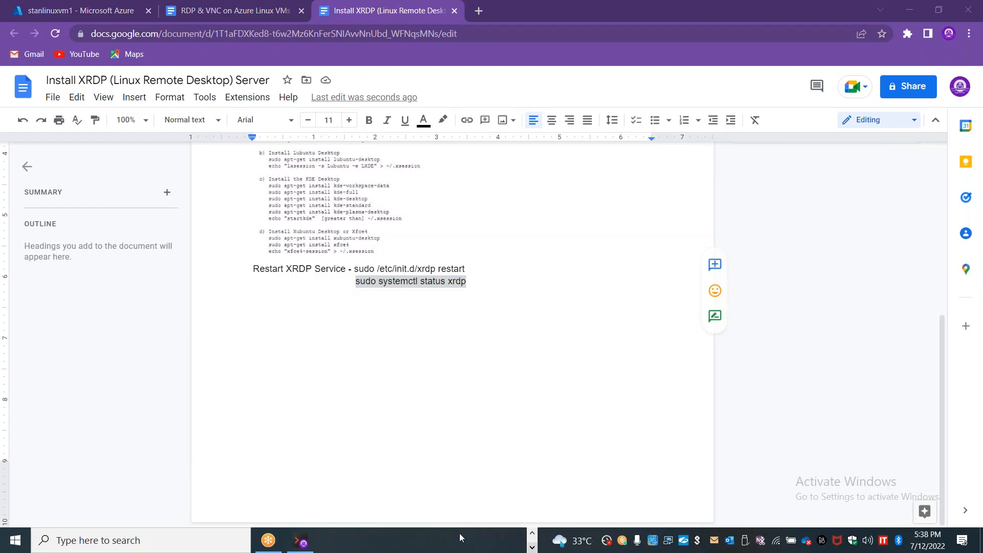
Step: Check sudo systemctl status xrdp in Secure Shell, confirming the service active and running
{"action": "left_click", "coordinate": [299, 540]}
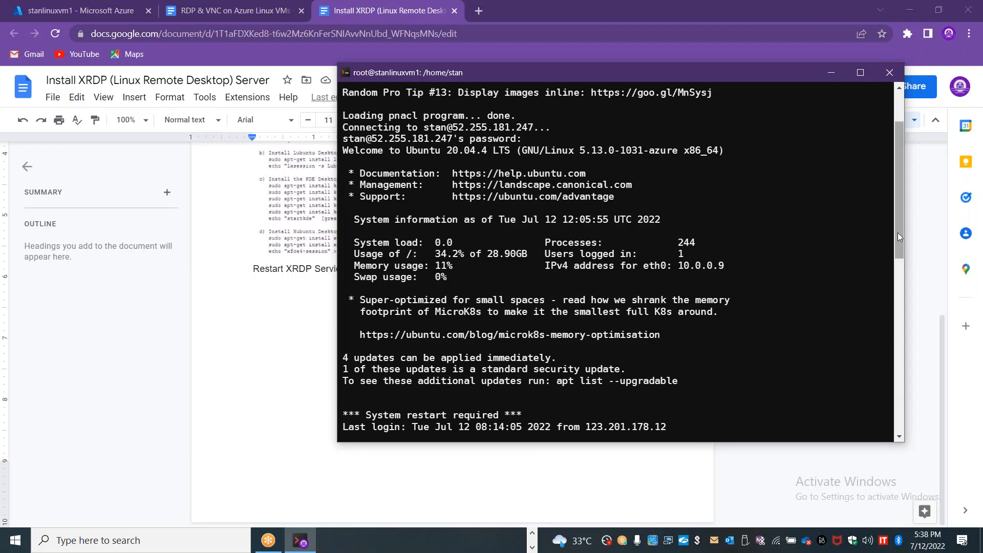
{"action": "scroll", "scroll_direction": "down", "scroll_amount": 3}
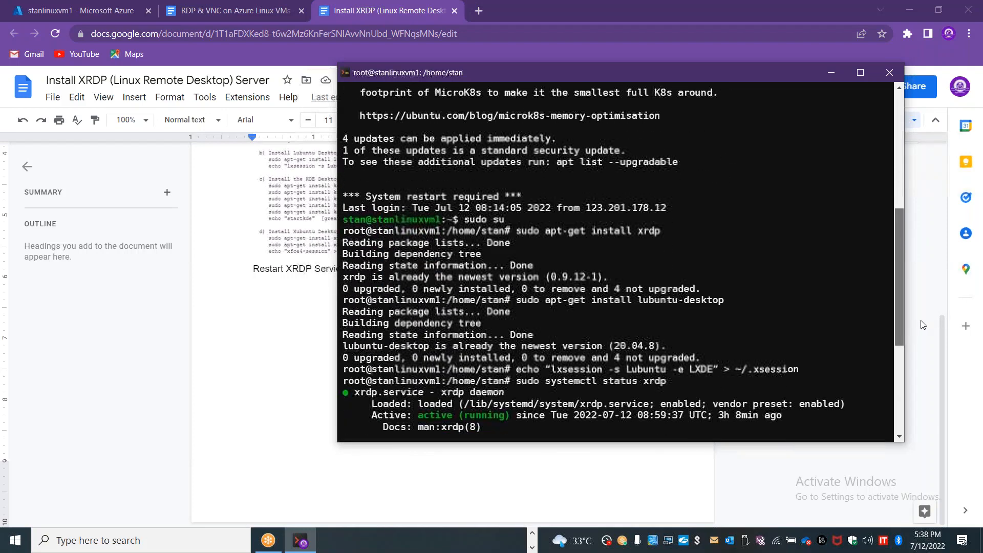
{"action": "scroll", "scroll_direction": "down", "scroll_amount": 3}
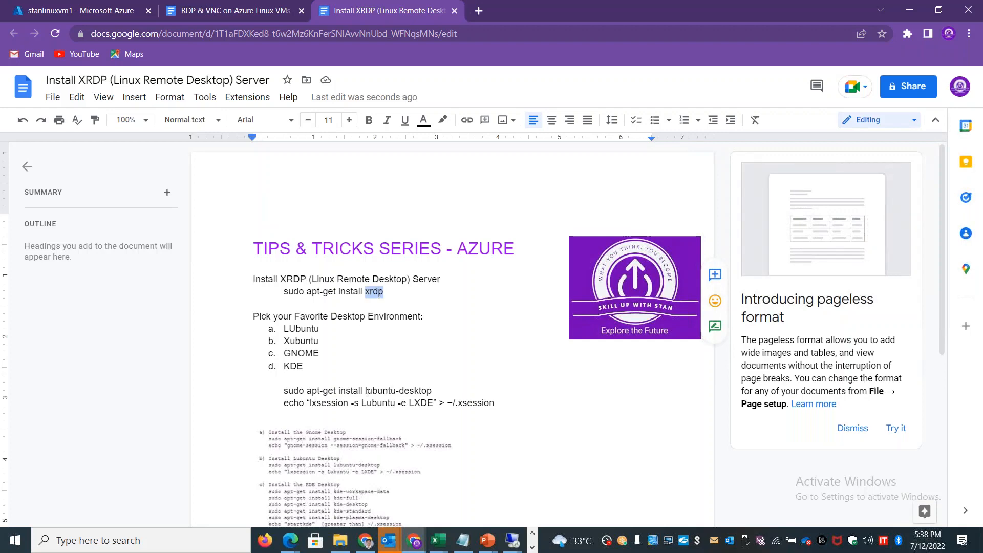
Step: Review the XRDP install command in the notes and return to the Azure serial console
{"action": "double_click", "coordinate": [415, 390]}
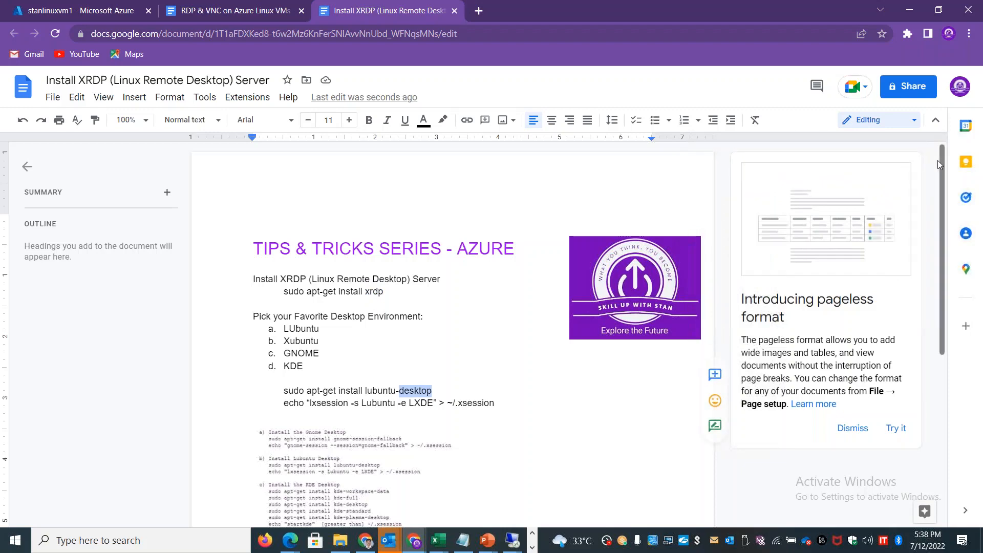
{"action": "scroll", "scroll_direction": "down", "scroll_amount": 3}
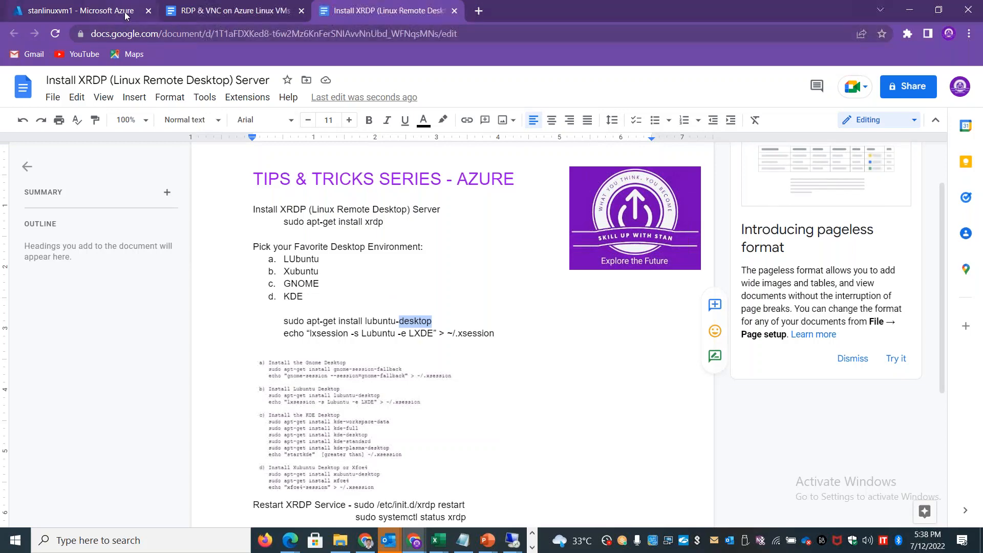
{"action": "left_click", "coordinate": [76, 11]}
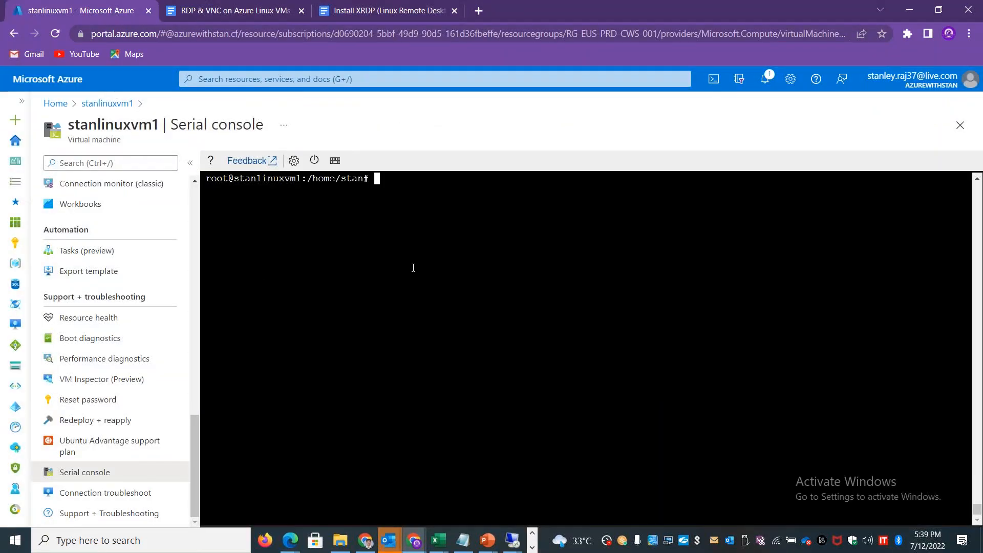
Step: Confirm xrdp active in the serial console, then show the VM Overview with its public IP
{"action": "type", "text": "sudo systemctl status xrdp"}
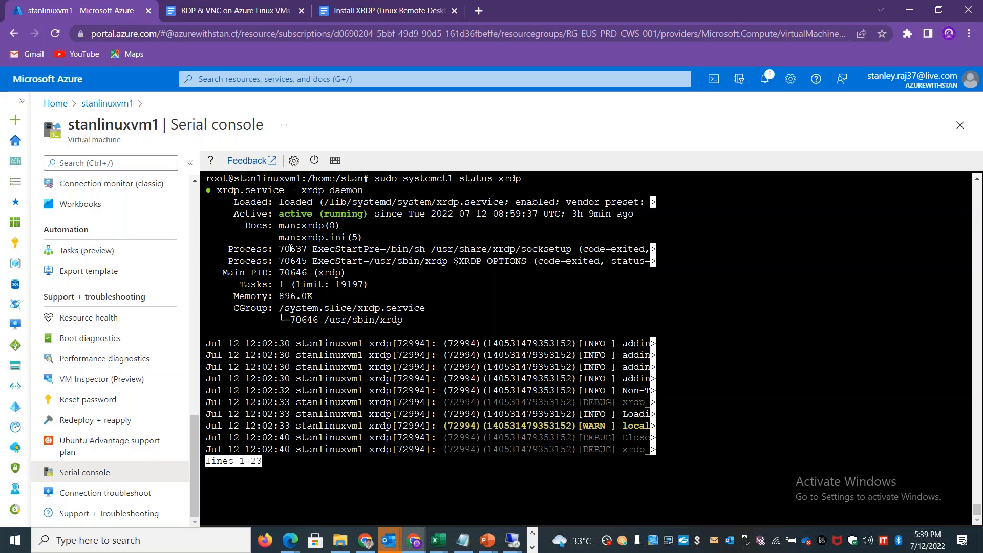
{"action": "mouse_move", "coordinate": [406, 482]}
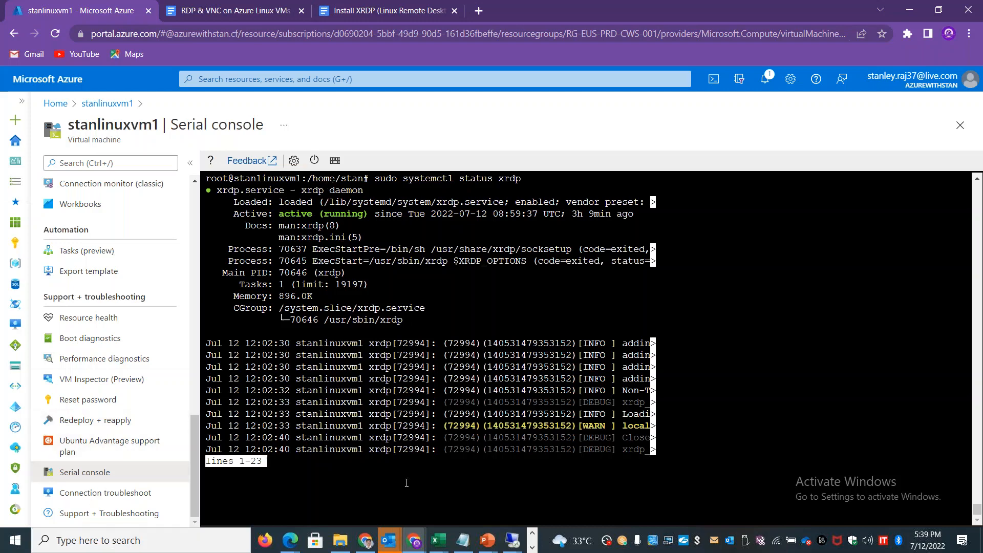
{"action": "mouse_move", "coordinate": [860, 157]}
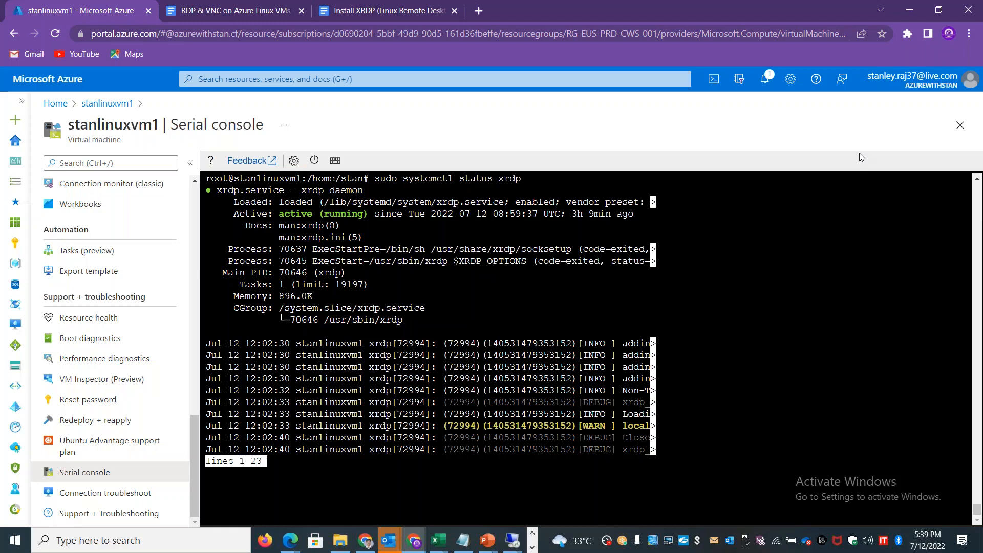
{"action": "mouse_move", "coordinate": [542, 295]}
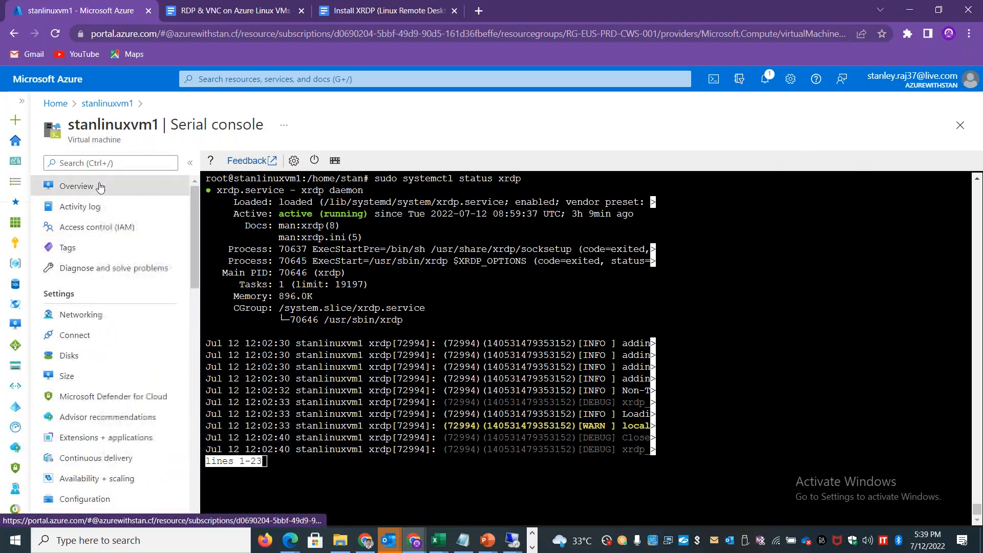
{"action": "left_click", "coordinate": [76, 185]}
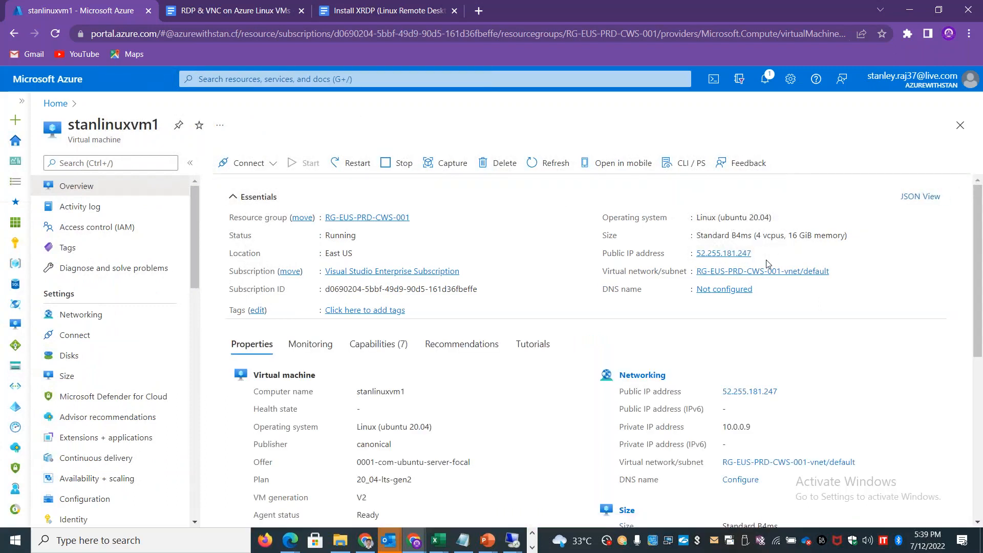
Step: Connect Remote Desktop Connection to the VM's public IP 52.255.181.247
{"action": "left_click", "coordinate": [757, 251]}
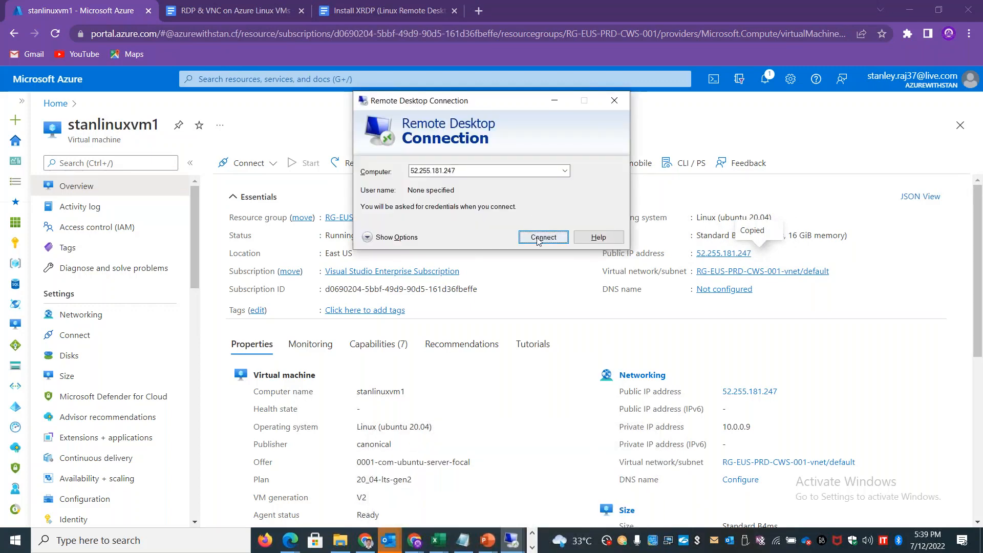
{"action": "left_click", "coordinate": [542, 237]}
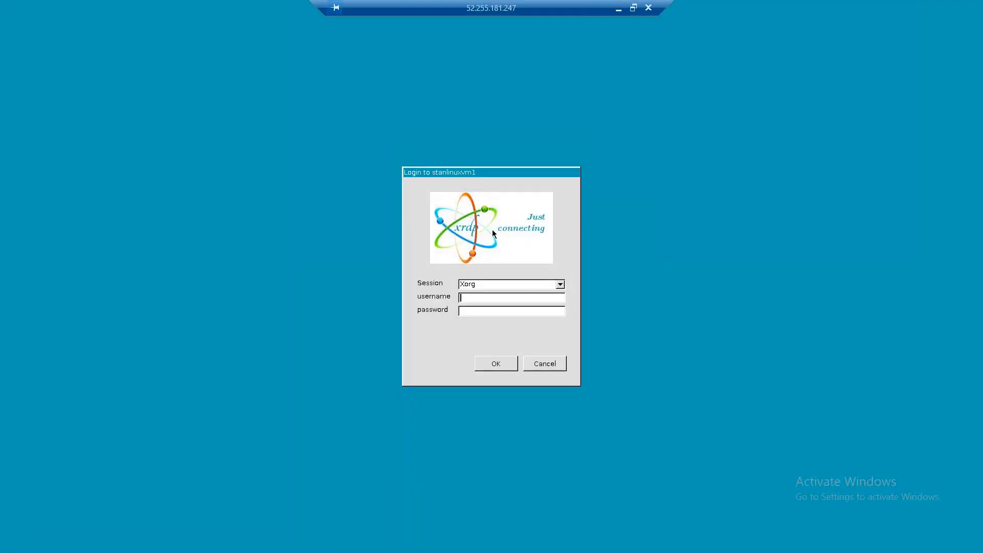
{"action": "mouse_move", "coordinate": [474, 261]}
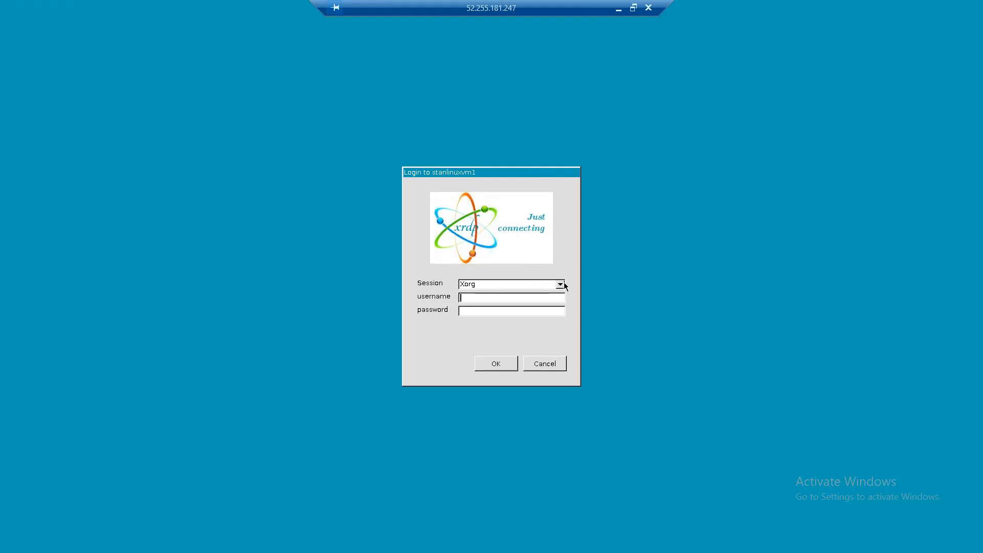
Step: Log in through xrdp with session Xorg, username 'stan' and the password
{"action": "left_click", "coordinate": [559, 284]}
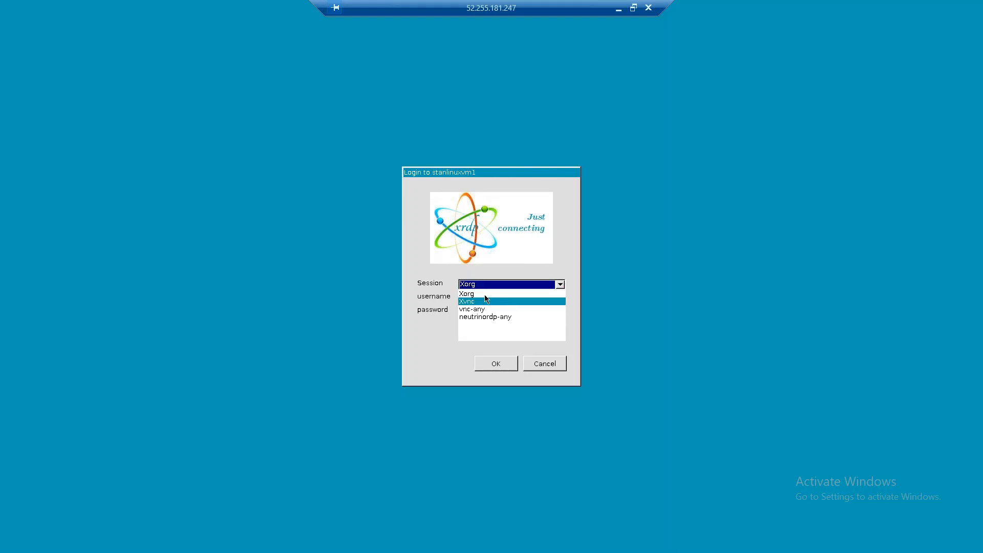
{"action": "left_click", "coordinate": [466, 294]}
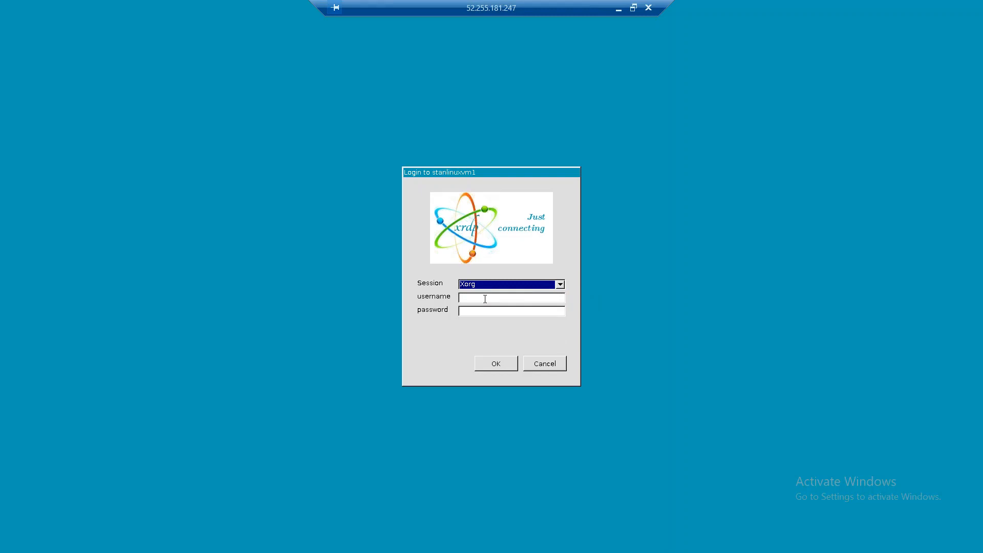
{"action": "type", "text": "stan"}
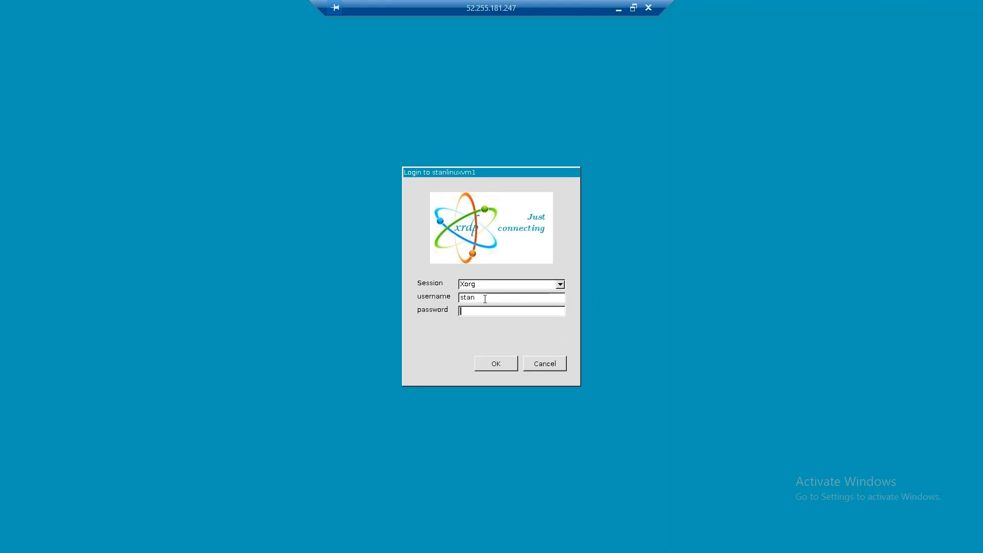
{"action": "type", "text": "password"}
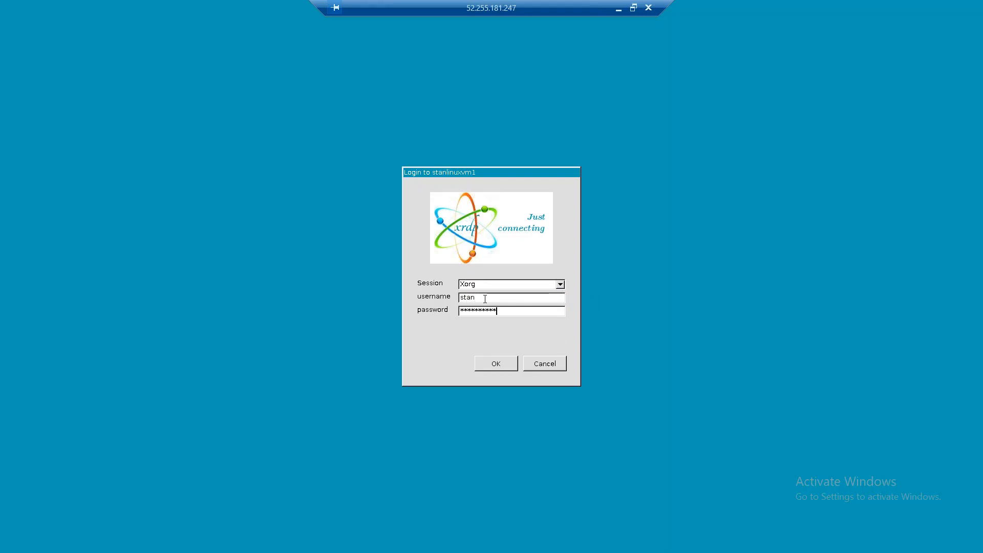
{"action": "left_click", "coordinate": [495, 364]}
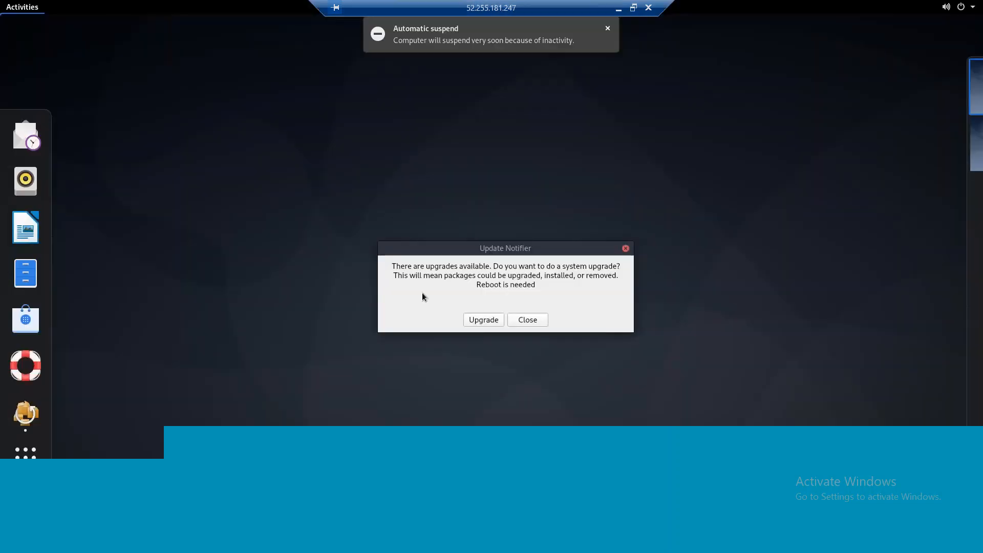
{"action": "mouse_move", "coordinate": [238, 232]}
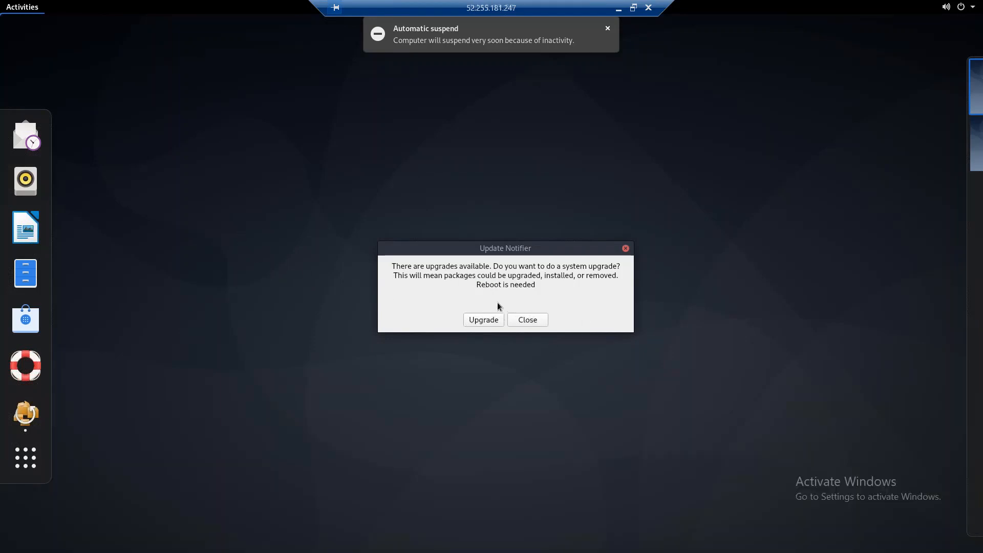
{"action": "mouse_move", "coordinate": [481, 277]}
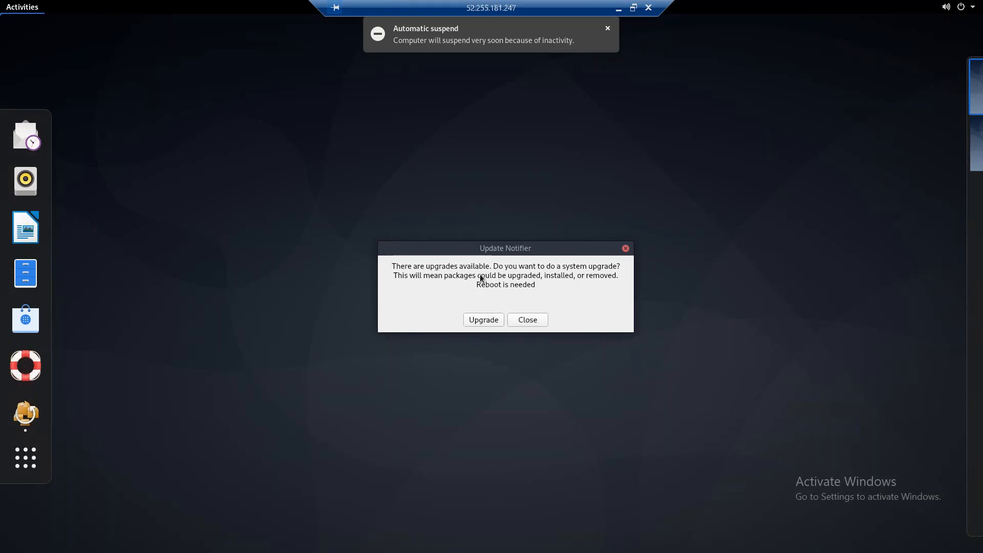
{"action": "mouse_move", "coordinate": [54, 35]}
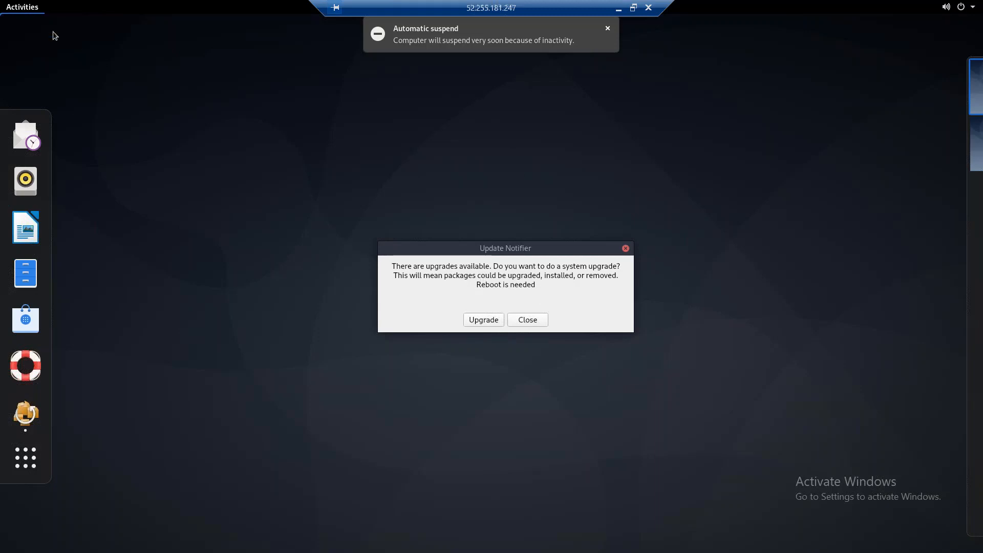
{"action": "mouse_move", "coordinate": [634, 251]}
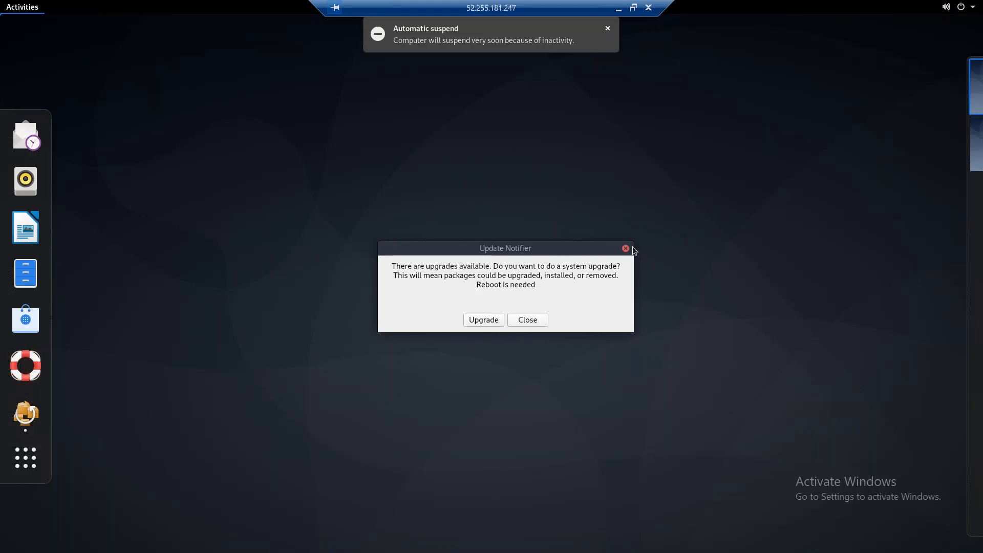
{"action": "mouse_move", "coordinate": [9, 357]}
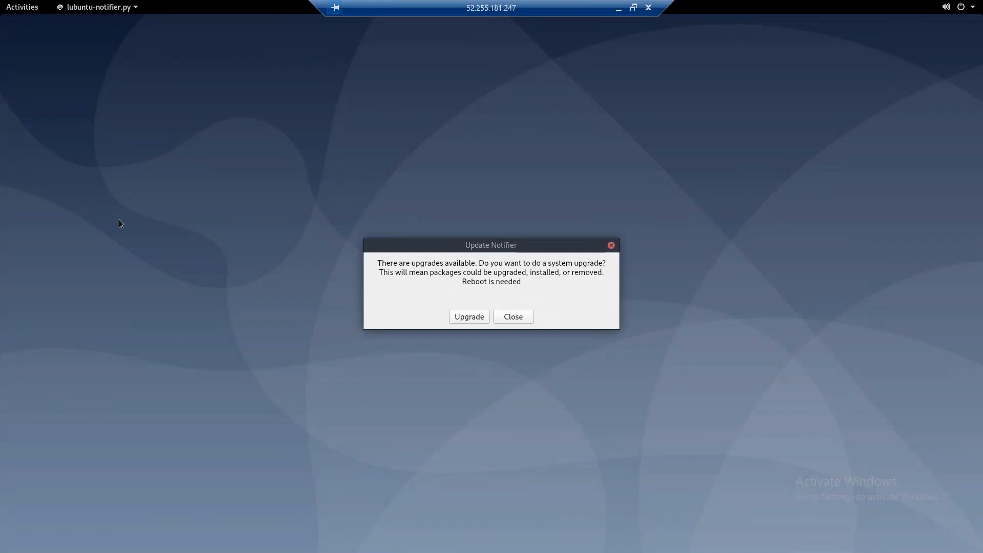
{"action": "mouse_move", "coordinate": [9, 263]}
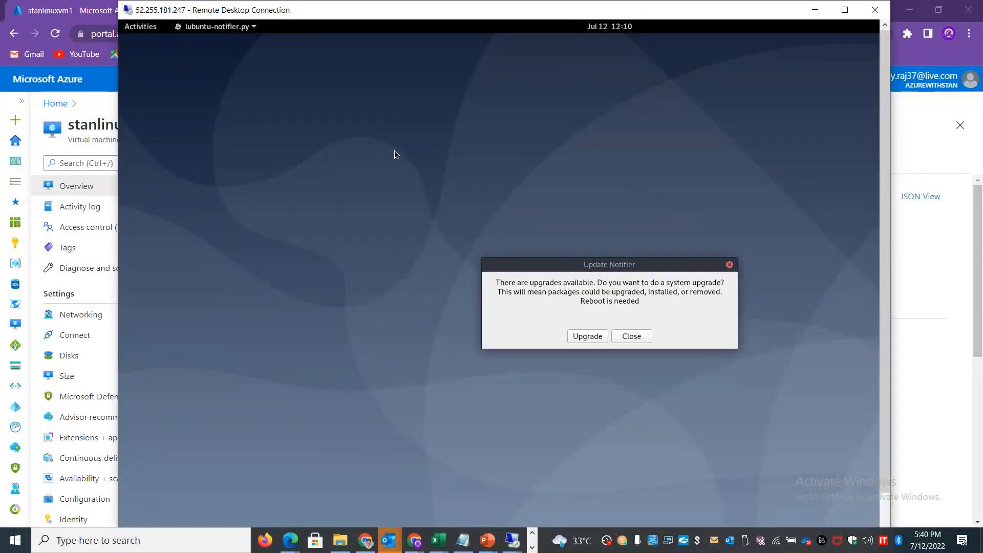
{"action": "mouse_move", "coordinate": [927, 149]}
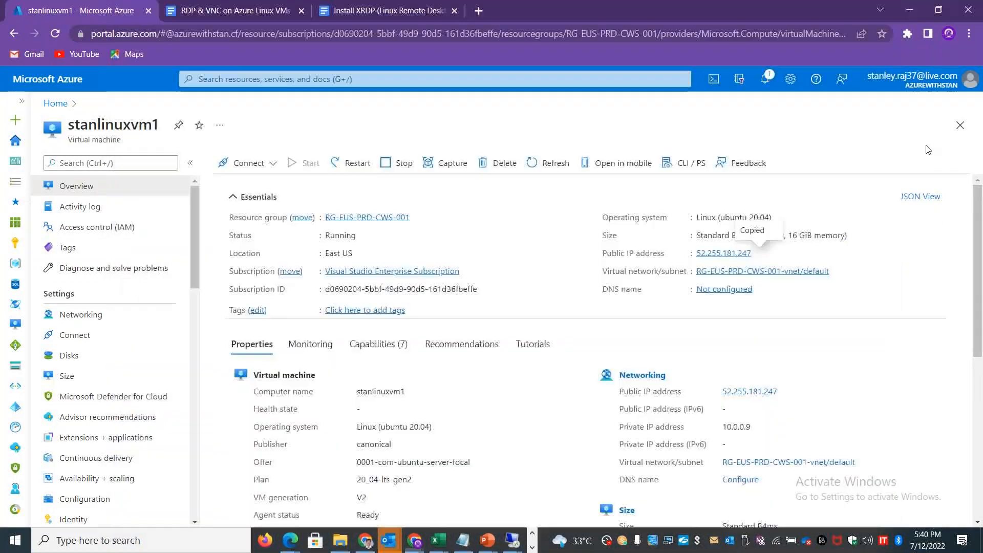
Step: Select tightvncserver in the guide's section 3 apt-get install line, then return to the terminal
{"action": "left_click", "coordinate": [232, 10]}
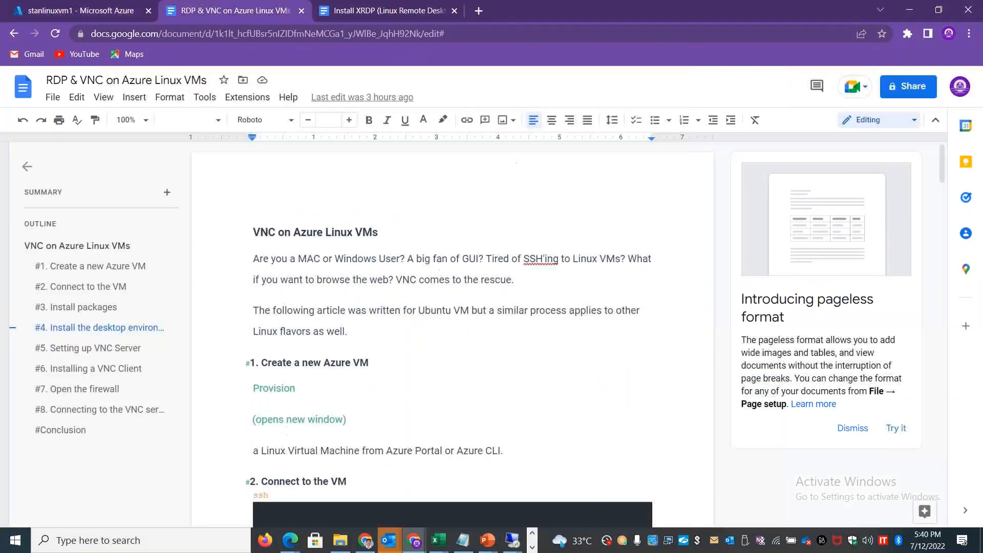
{"action": "scroll", "scroll_direction": "down", "scroll_amount": 3}
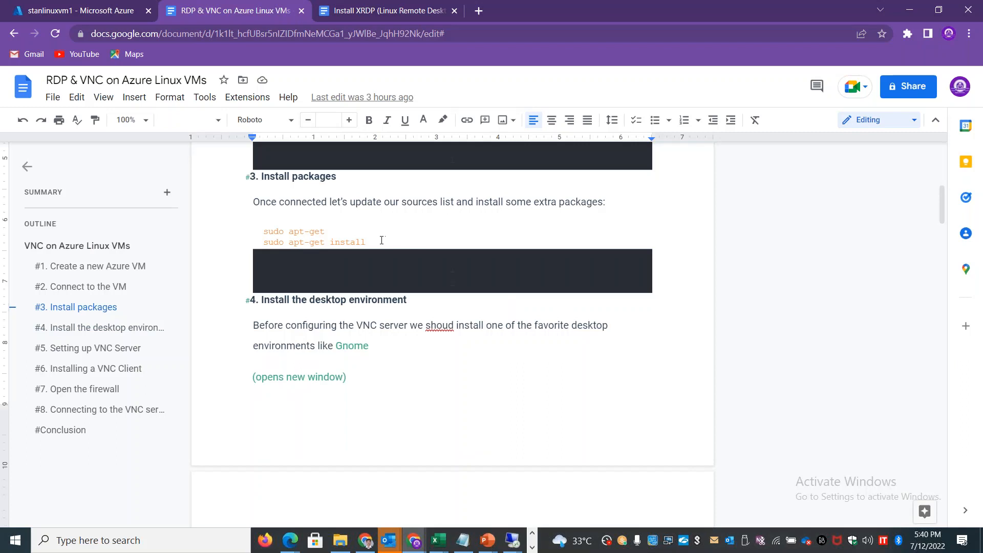
{"action": "double_click", "coordinate": [392, 242]}
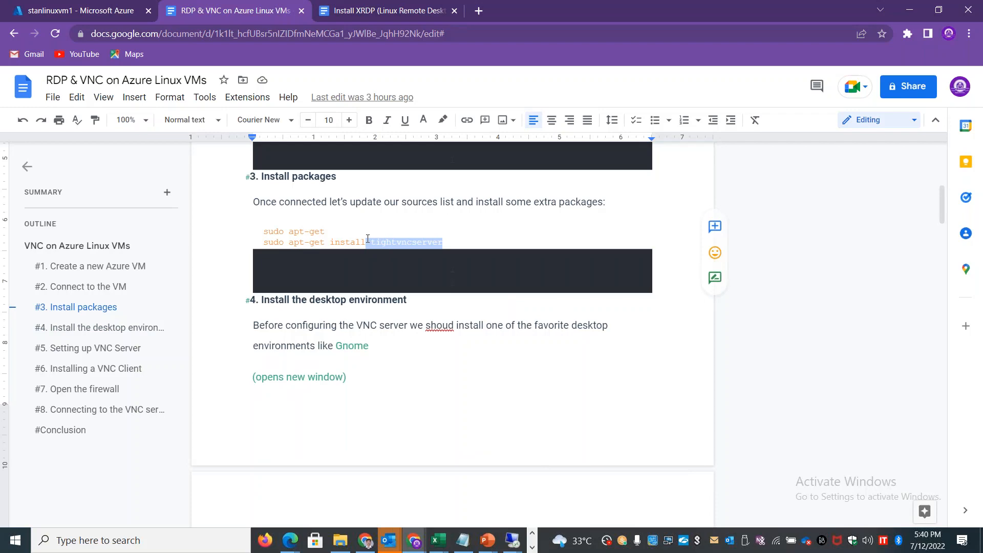
{"action": "mouse_move", "coordinate": [494, 394]}
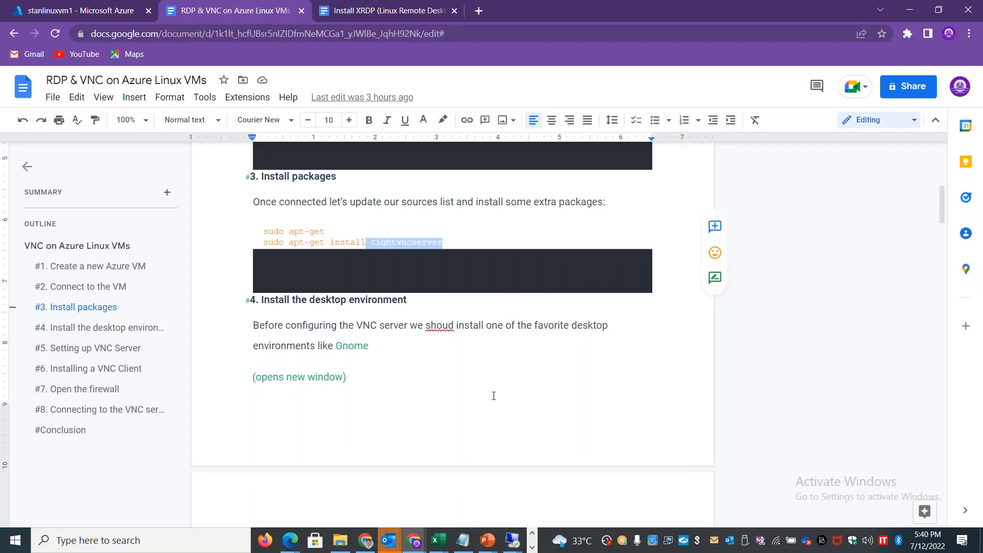
{"action": "left_click", "coordinate": [75, 11]}
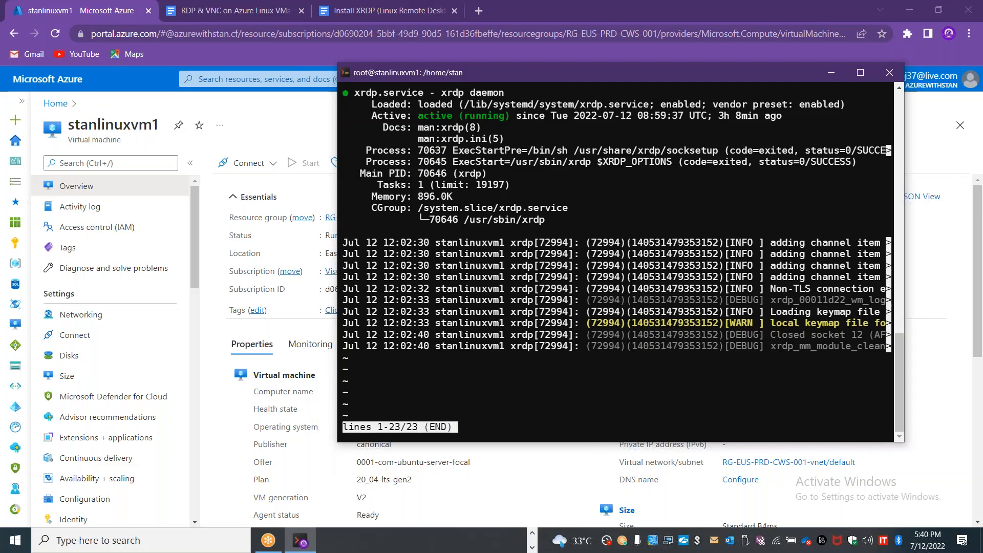
Step: Quit the xrdp status output with q and enter vncserver at the root prompt
{"action": "key", "text": "q"}
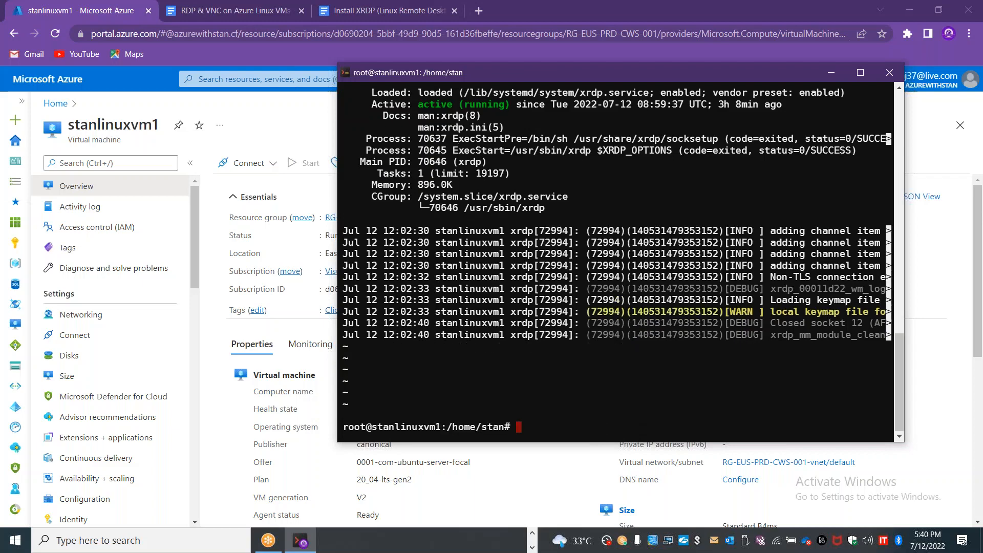
{"action": "type", "text": "vncserver"}
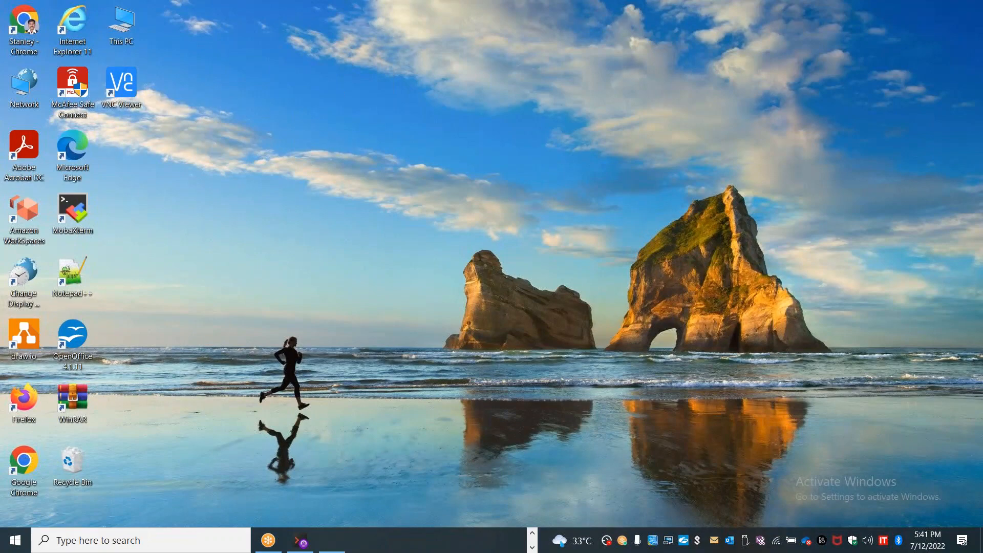
Step: Connect VNC Viewer to the saved 52.255.181.247:5901 server, submit the password, then return to the RDP session
{"action": "double_click", "coordinate": [120, 84]}
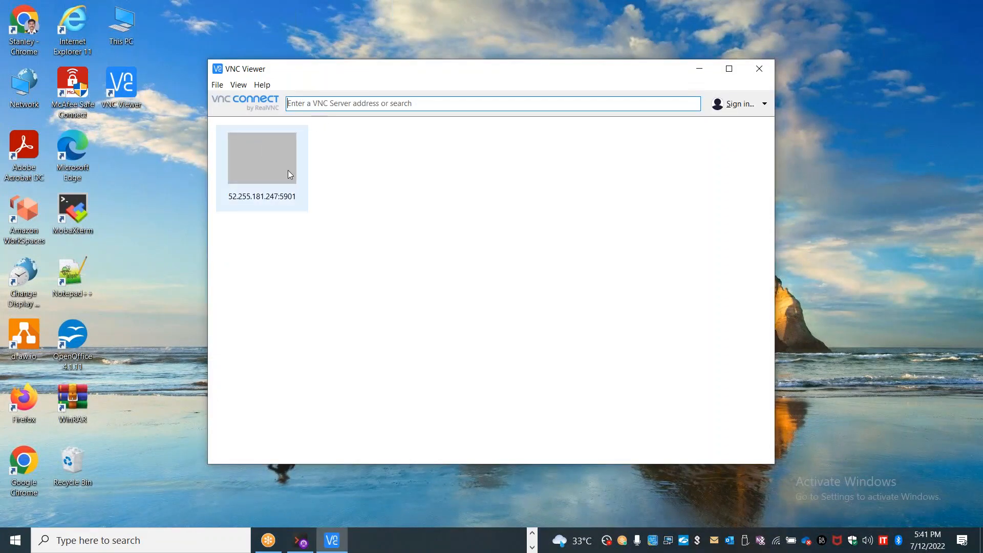
{"action": "mouse_move", "coordinate": [282, 207]}
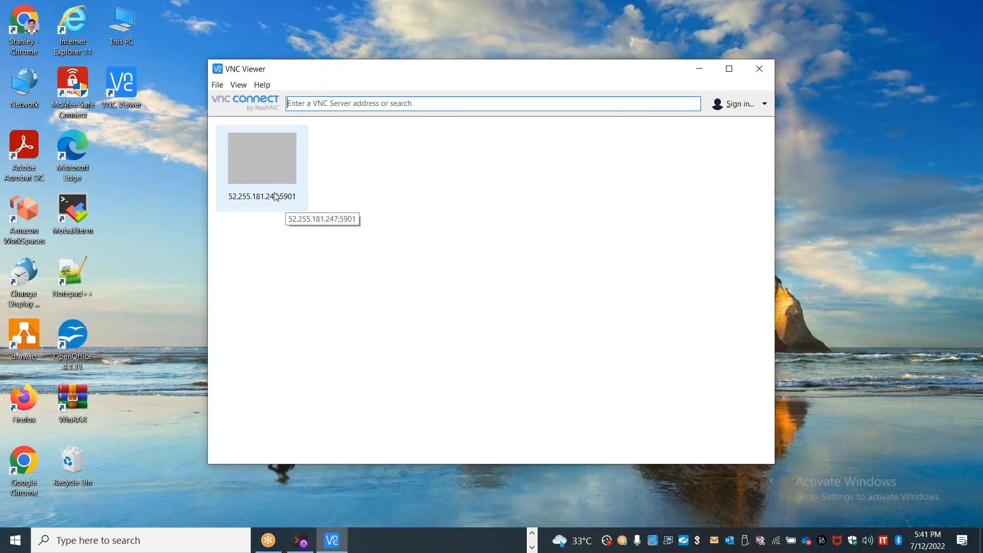
{"action": "mouse_move", "coordinate": [413, 254]}
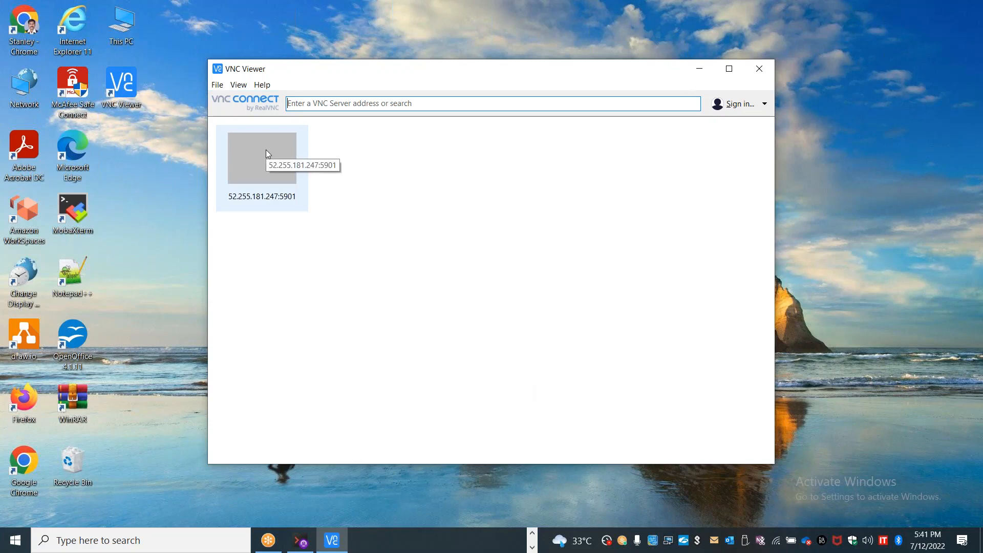
{"action": "double_click", "coordinate": [261, 158]}
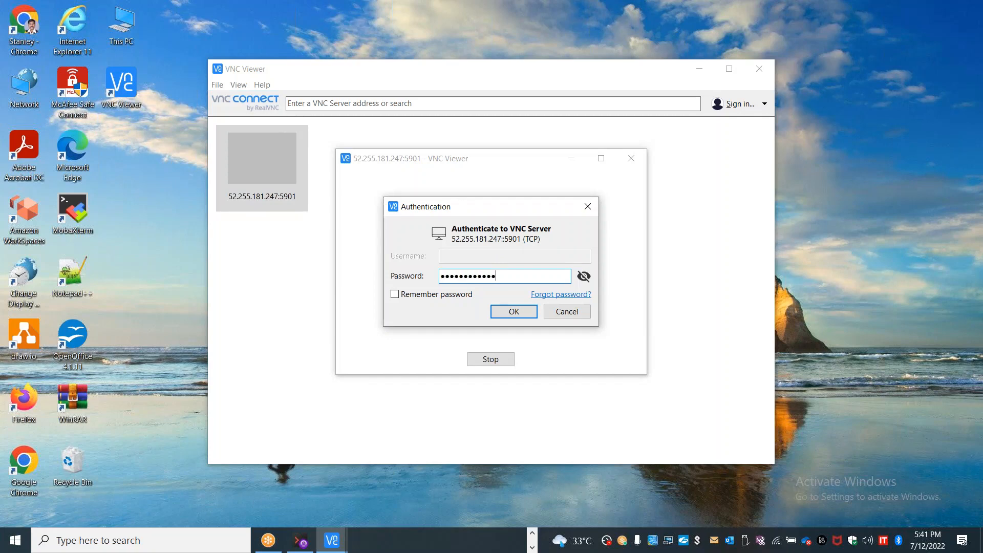
{"action": "left_click", "coordinate": [512, 310]}
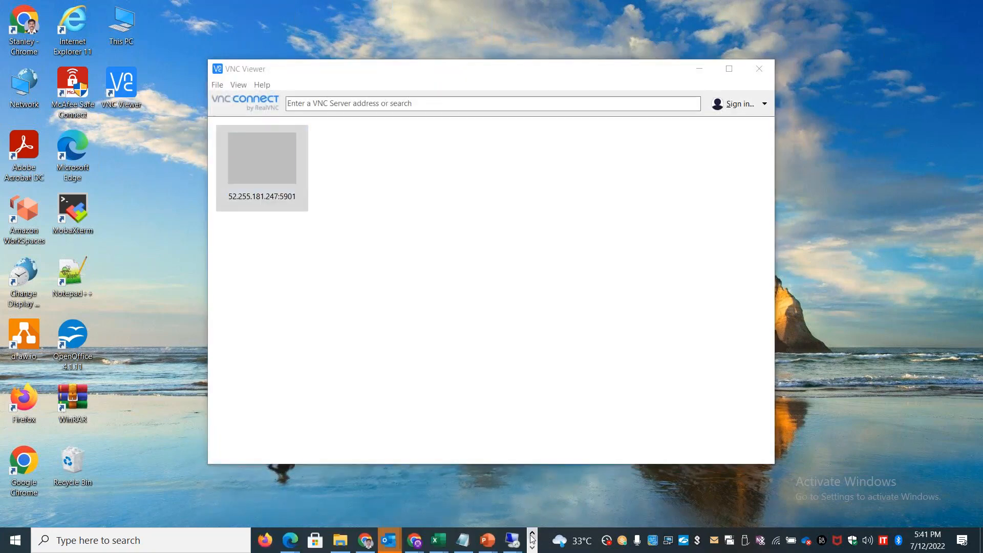
{"action": "double_click", "coordinate": [262, 157]}
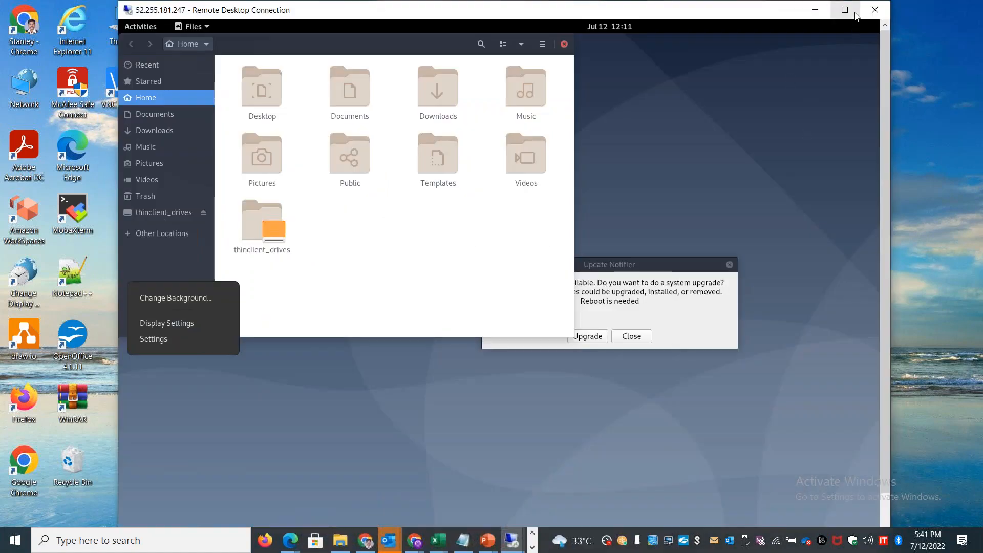
{"action": "mouse_move", "coordinate": [175, 298]}
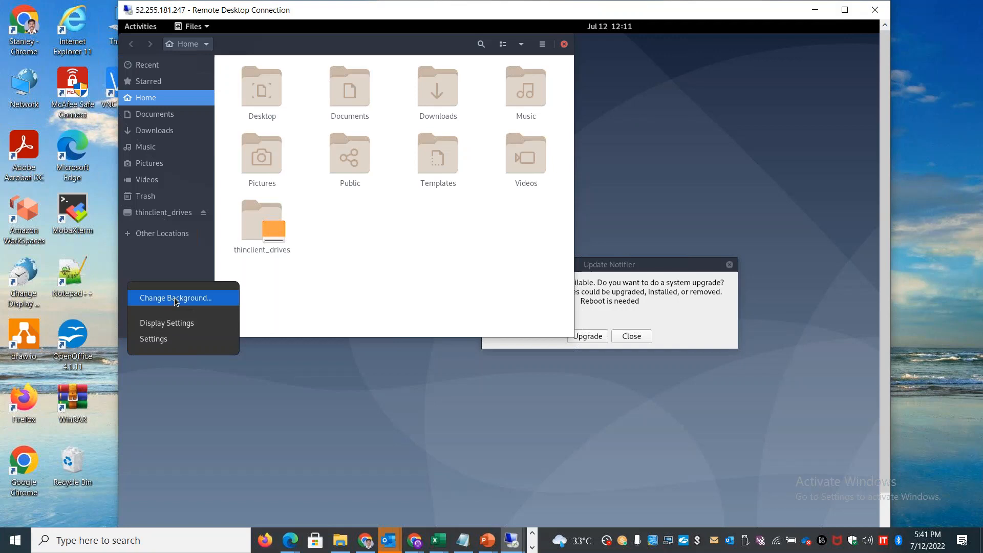
Step: Choose Change Background from the GNOME desktop menu to reach Settings > Background
{"action": "left_click", "coordinate": [175, 298]}
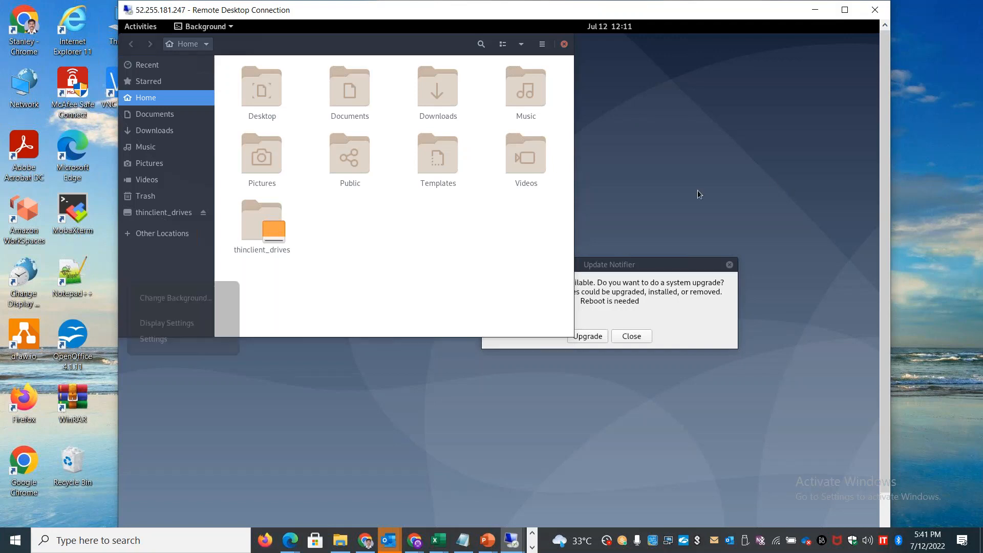
{"action": "left_click", "coordinate": [153, 338]}
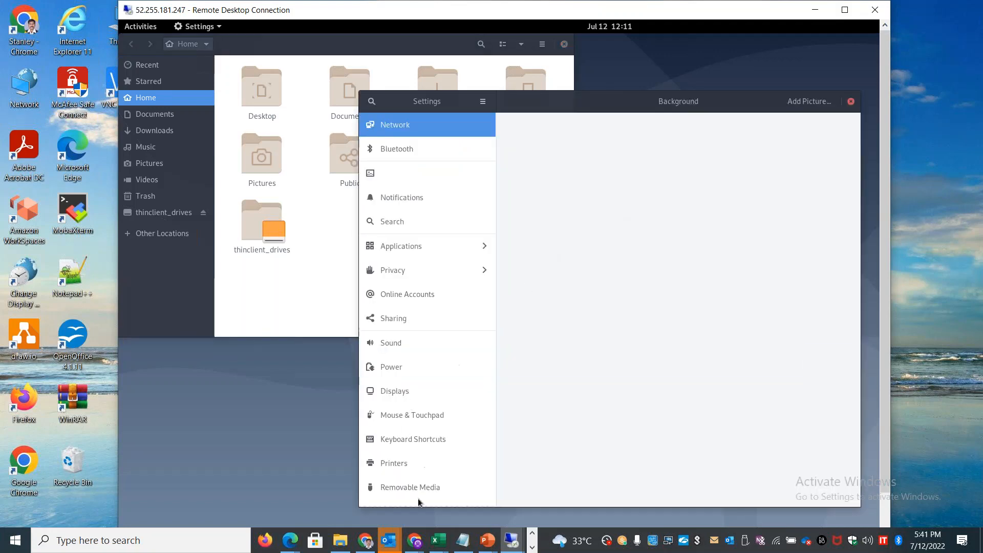
{"action": "left_click", "coordinate": [400, 173]}
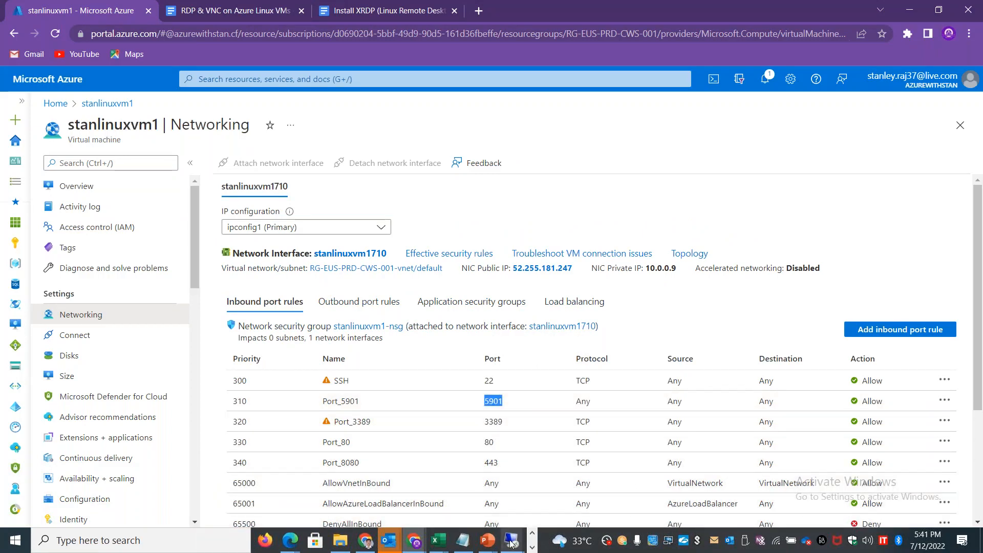
{"action": "mouse_move", "coordinate": [513, 539]}
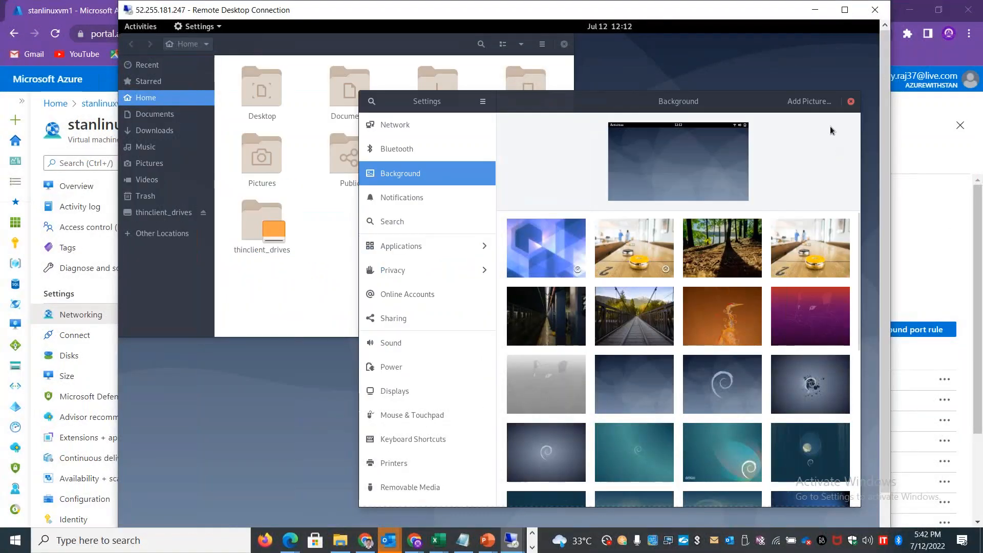
{"action": "mouse_move", "coordinate": [612, 278]}
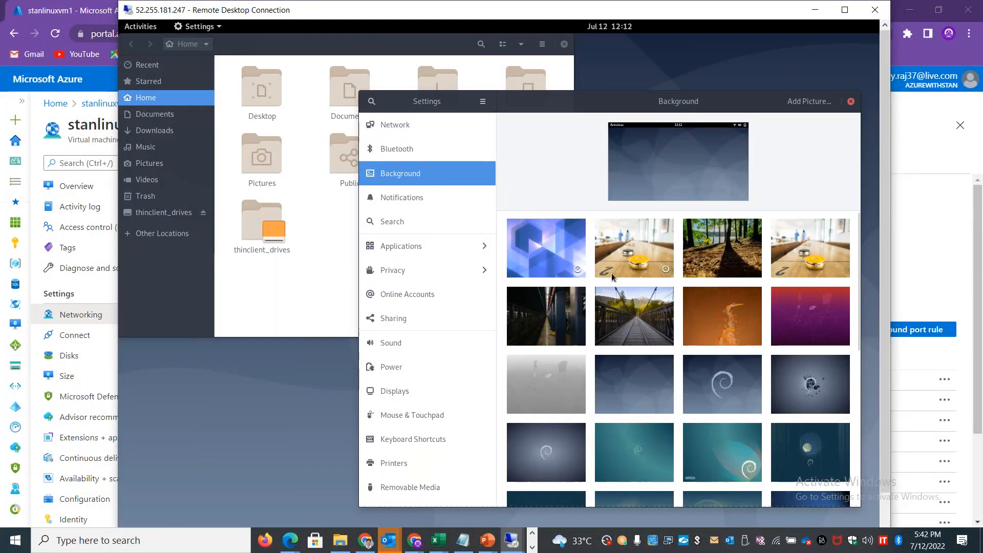
{"action": "mouse_move", "coordinate": [708, 352]}
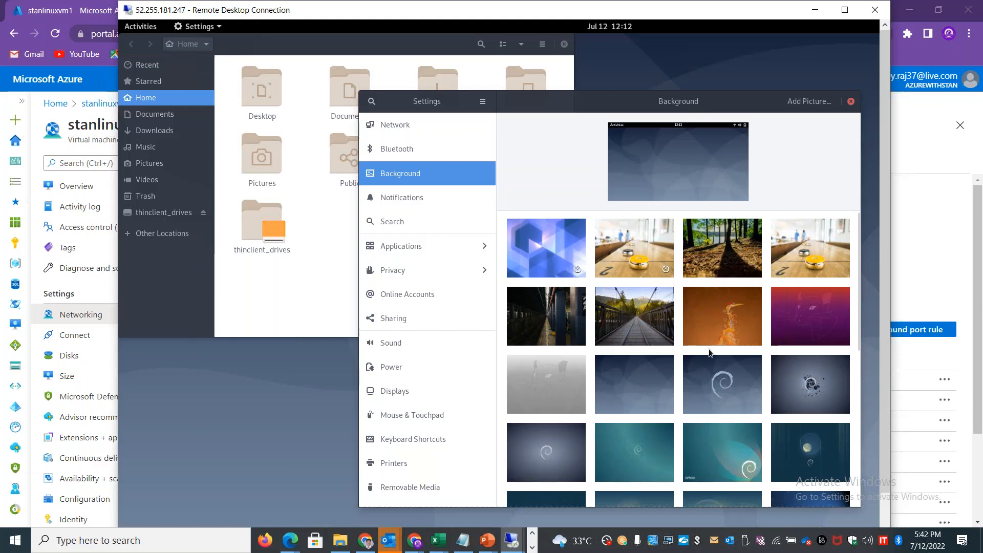
{"action": "mouse_move", "coordinate": [659, 327]}
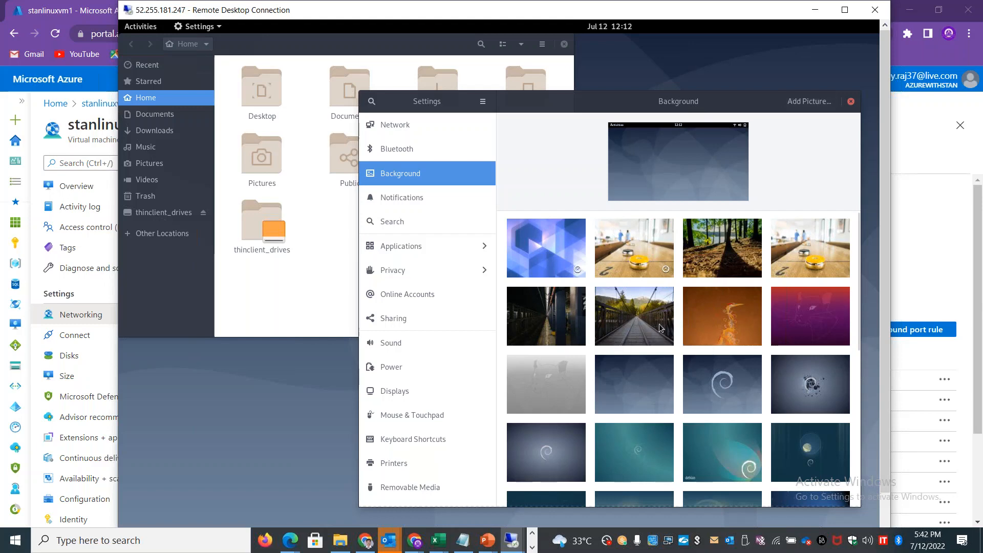
{"action": "scroll", "scroll_direction": "down", "scroll_amount": 3}
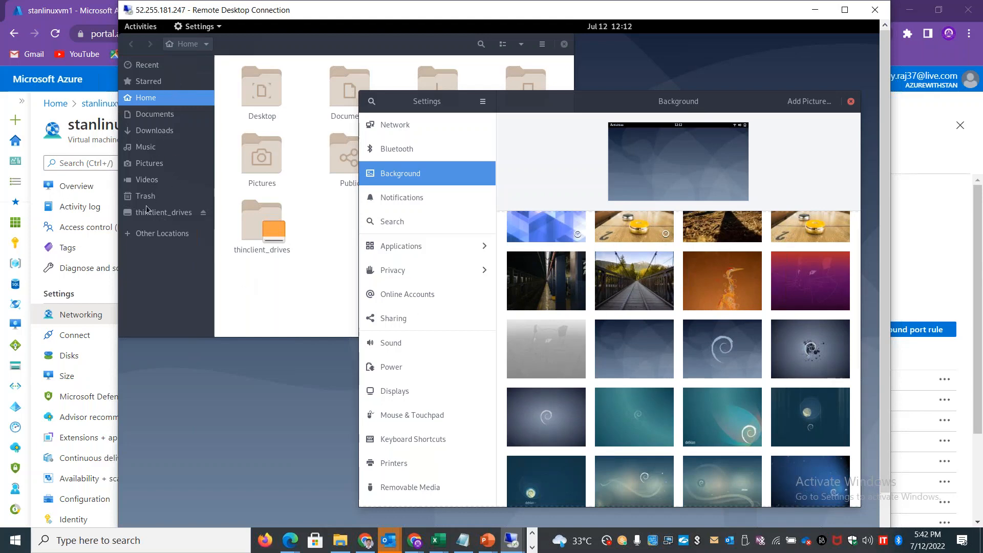
{"action": "mouse_move", "coordinate": [511, 170]}
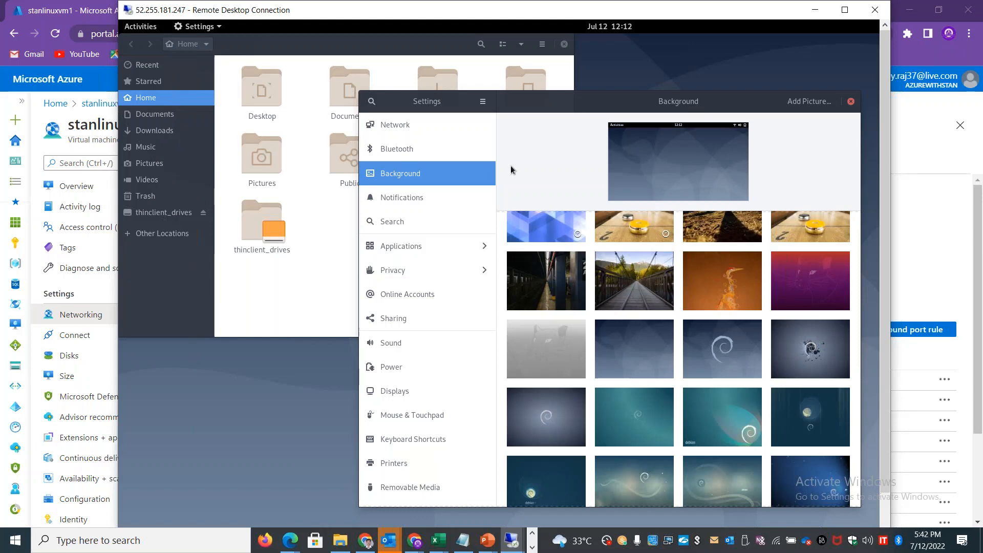
{"action": "mouse_move", "coordinate": [637, 280]}
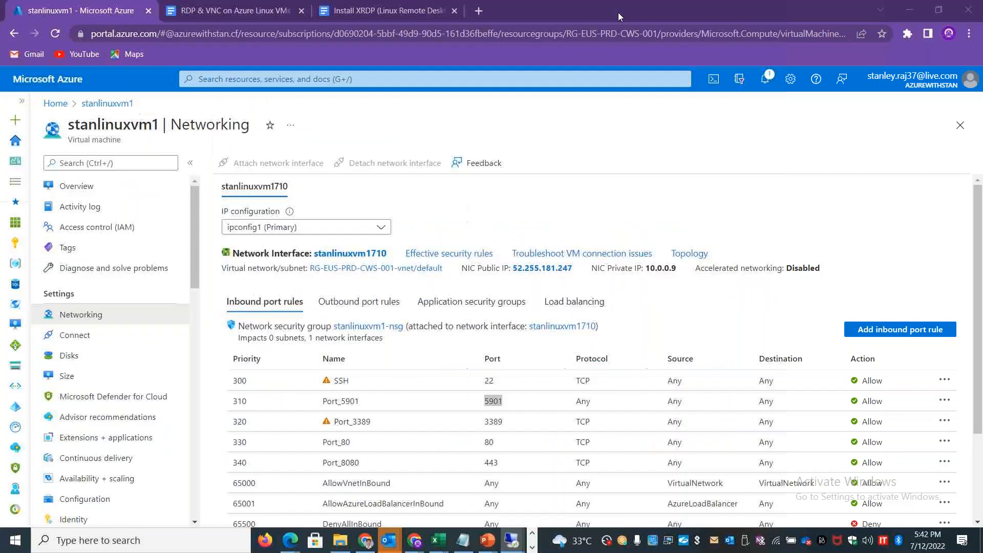
{"action": "left_click", "coordinate": [387, 11]}
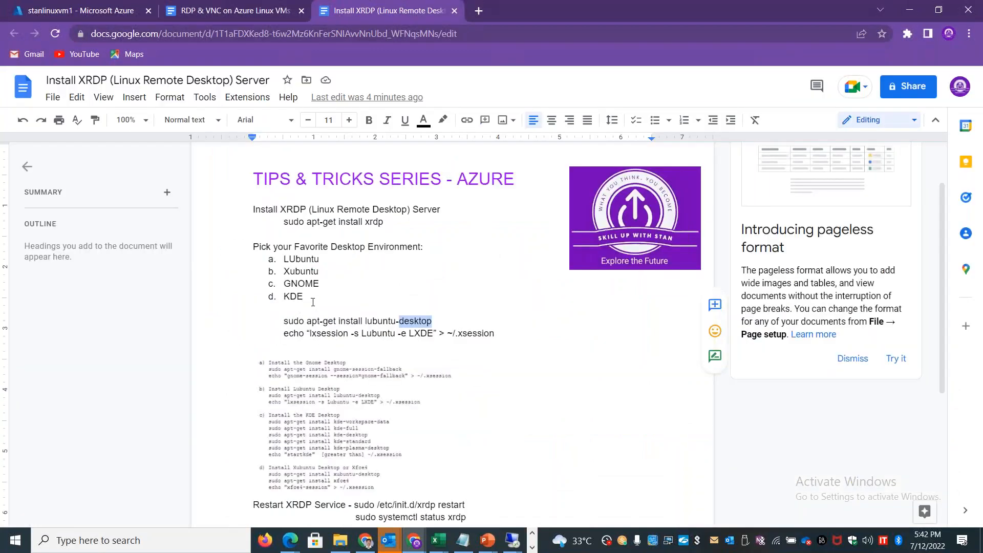
{"action": "left_click_drag", "start_coordinate": [282, 259], "coordinate": [302, 296]}
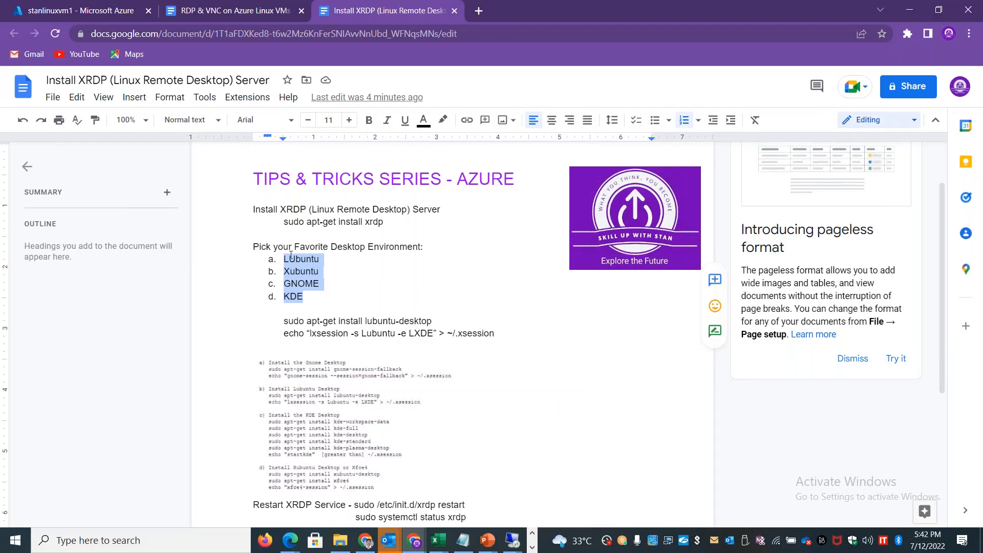
{"action": "left_click", "coordinate": [75, 10]}
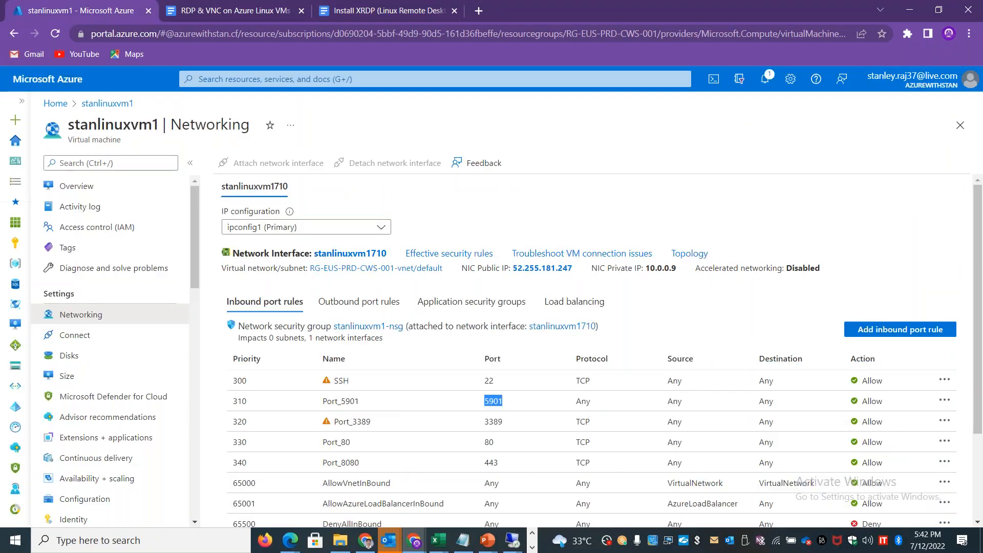